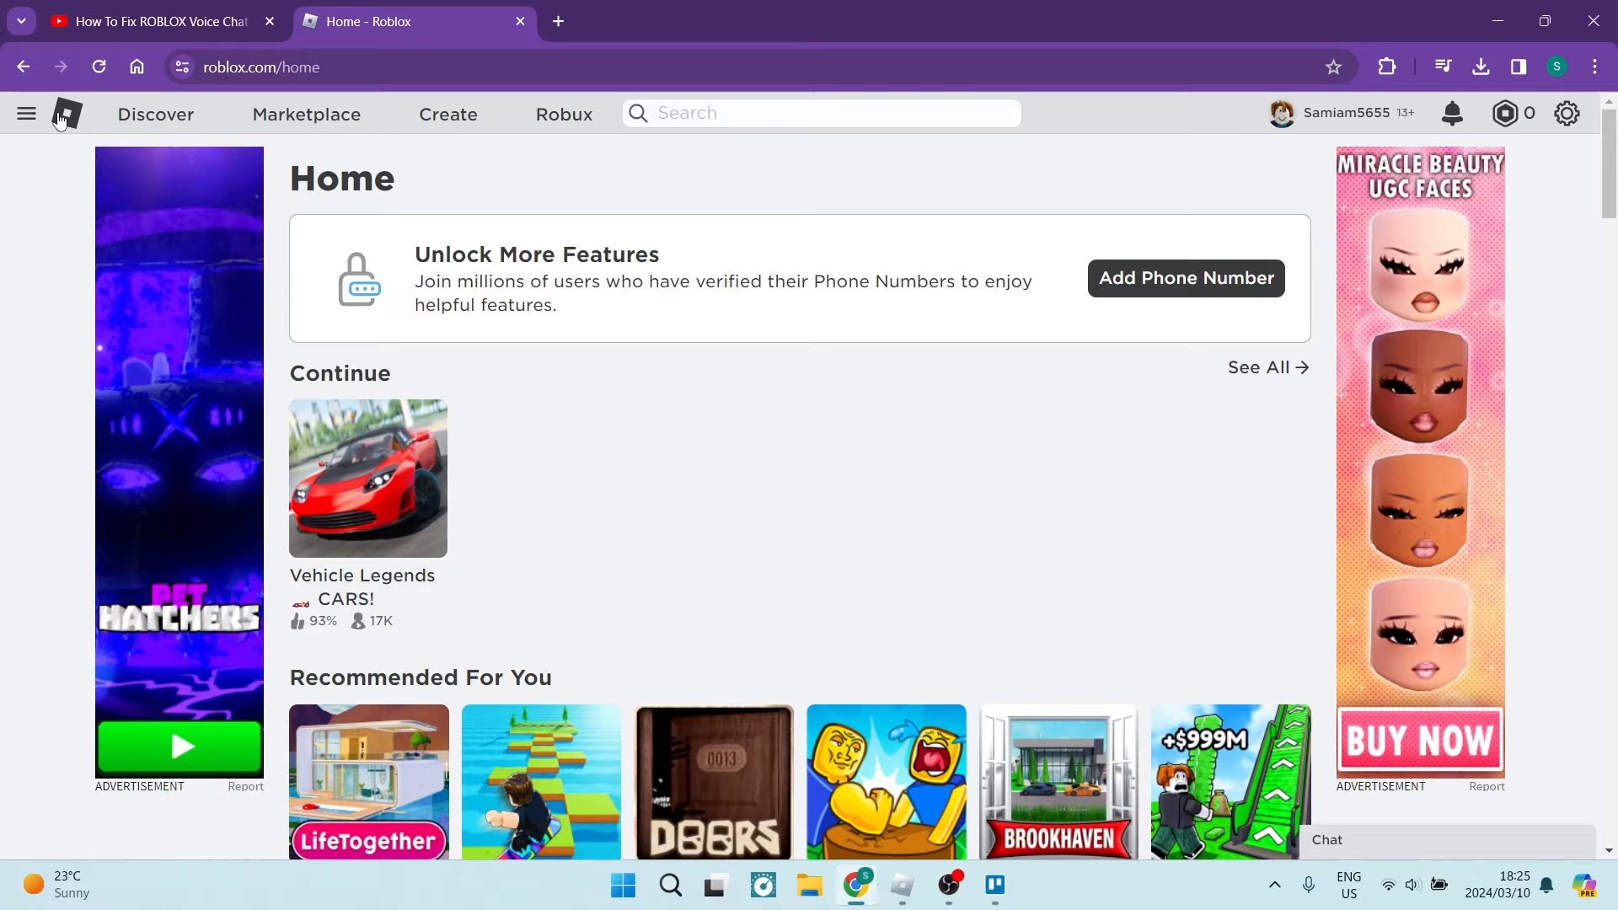
mouse_move(769, 322)
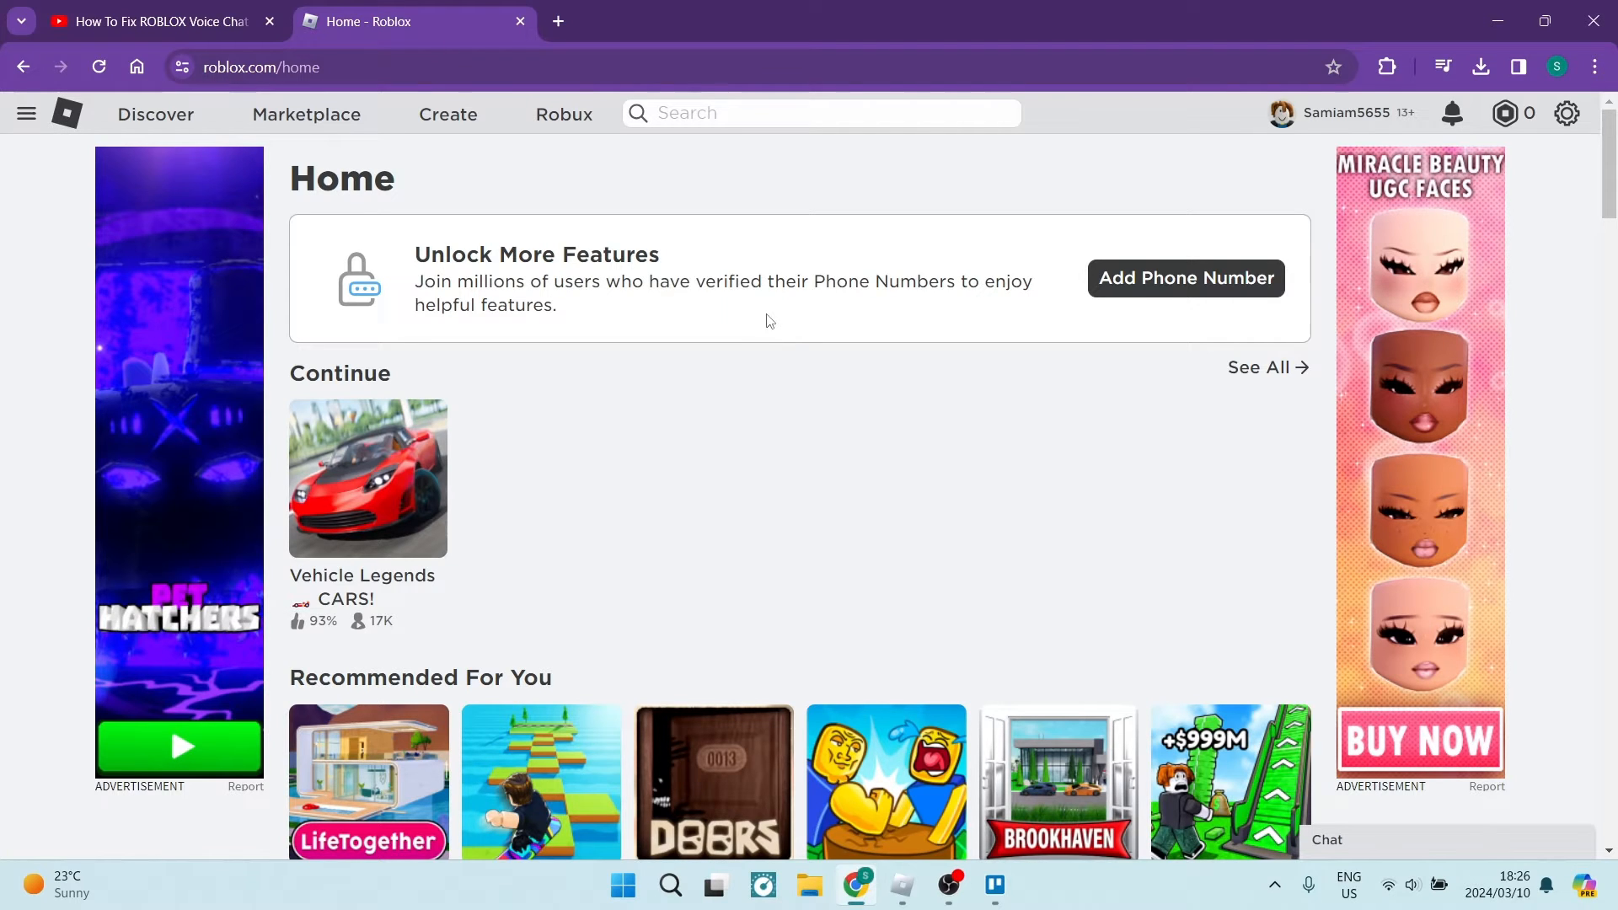
Step: Open the account options menu from the gear icon on the Roblox home page
left_click(1566, 113)
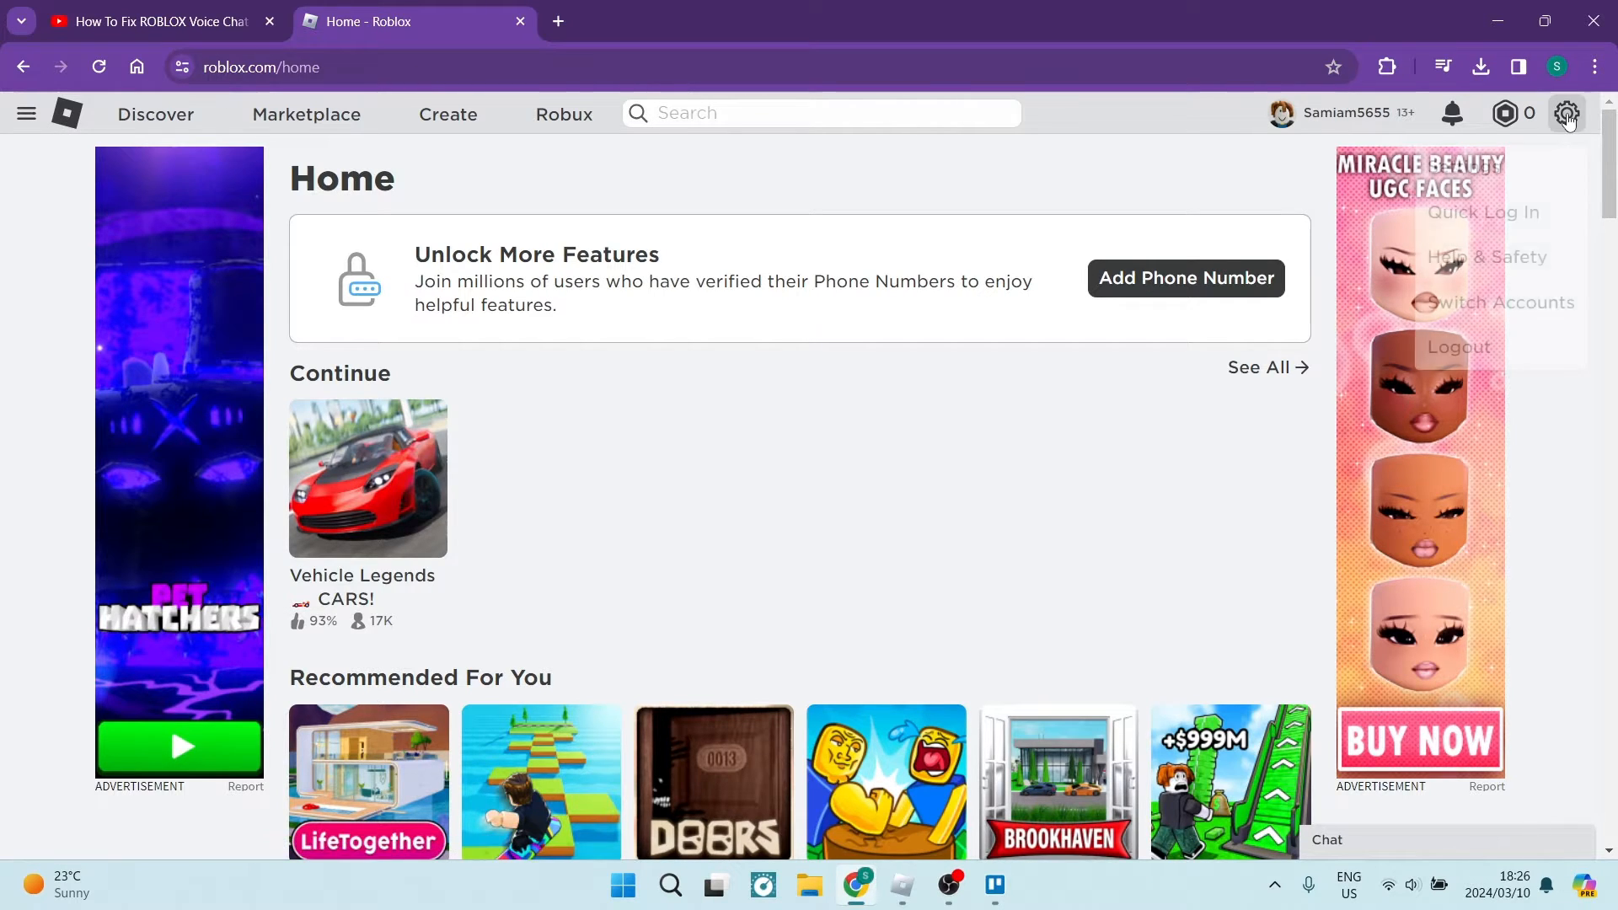
left_click(1566, 111)
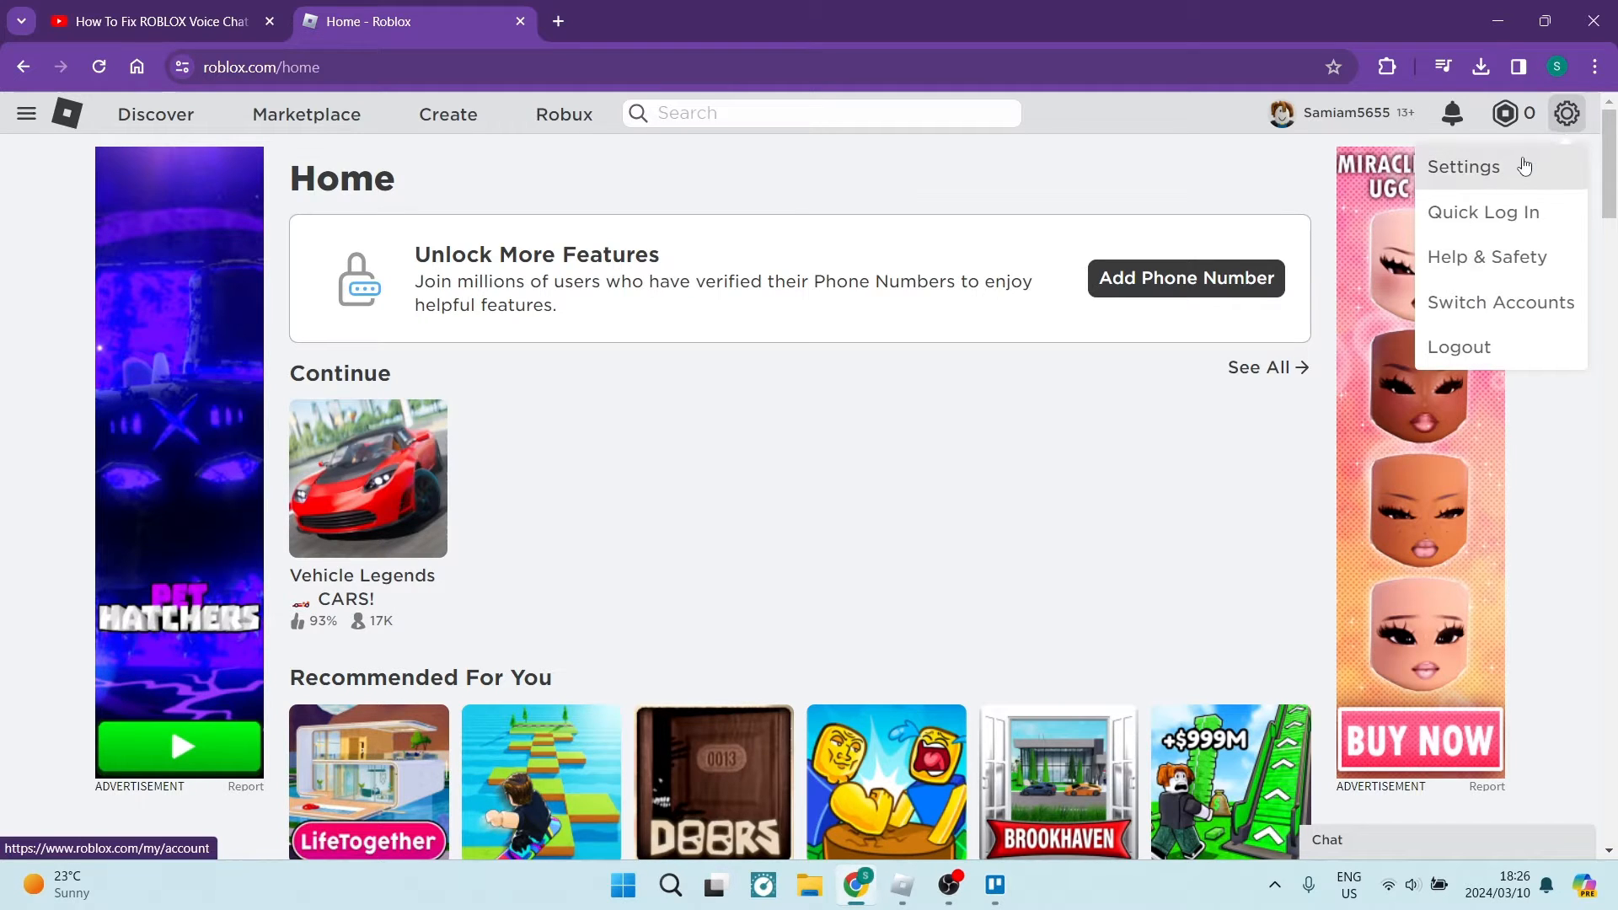
Step: Go to My Settings and scroll to the Personal section with birthday and Verify My Age
left_click(1463, 165)
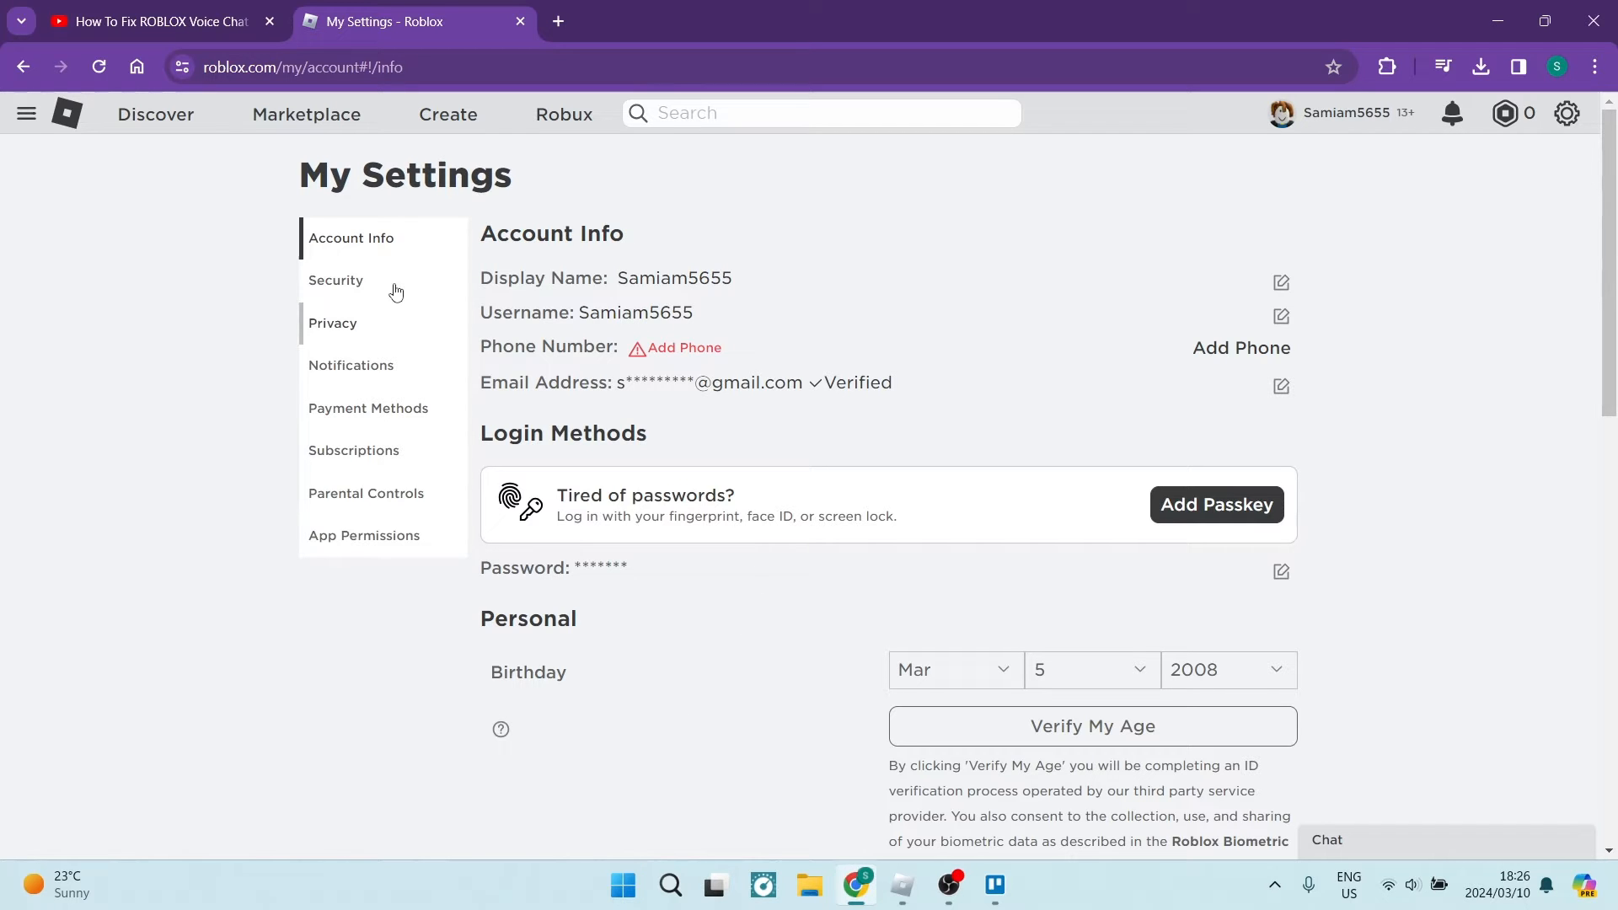
scroll("down", 3)
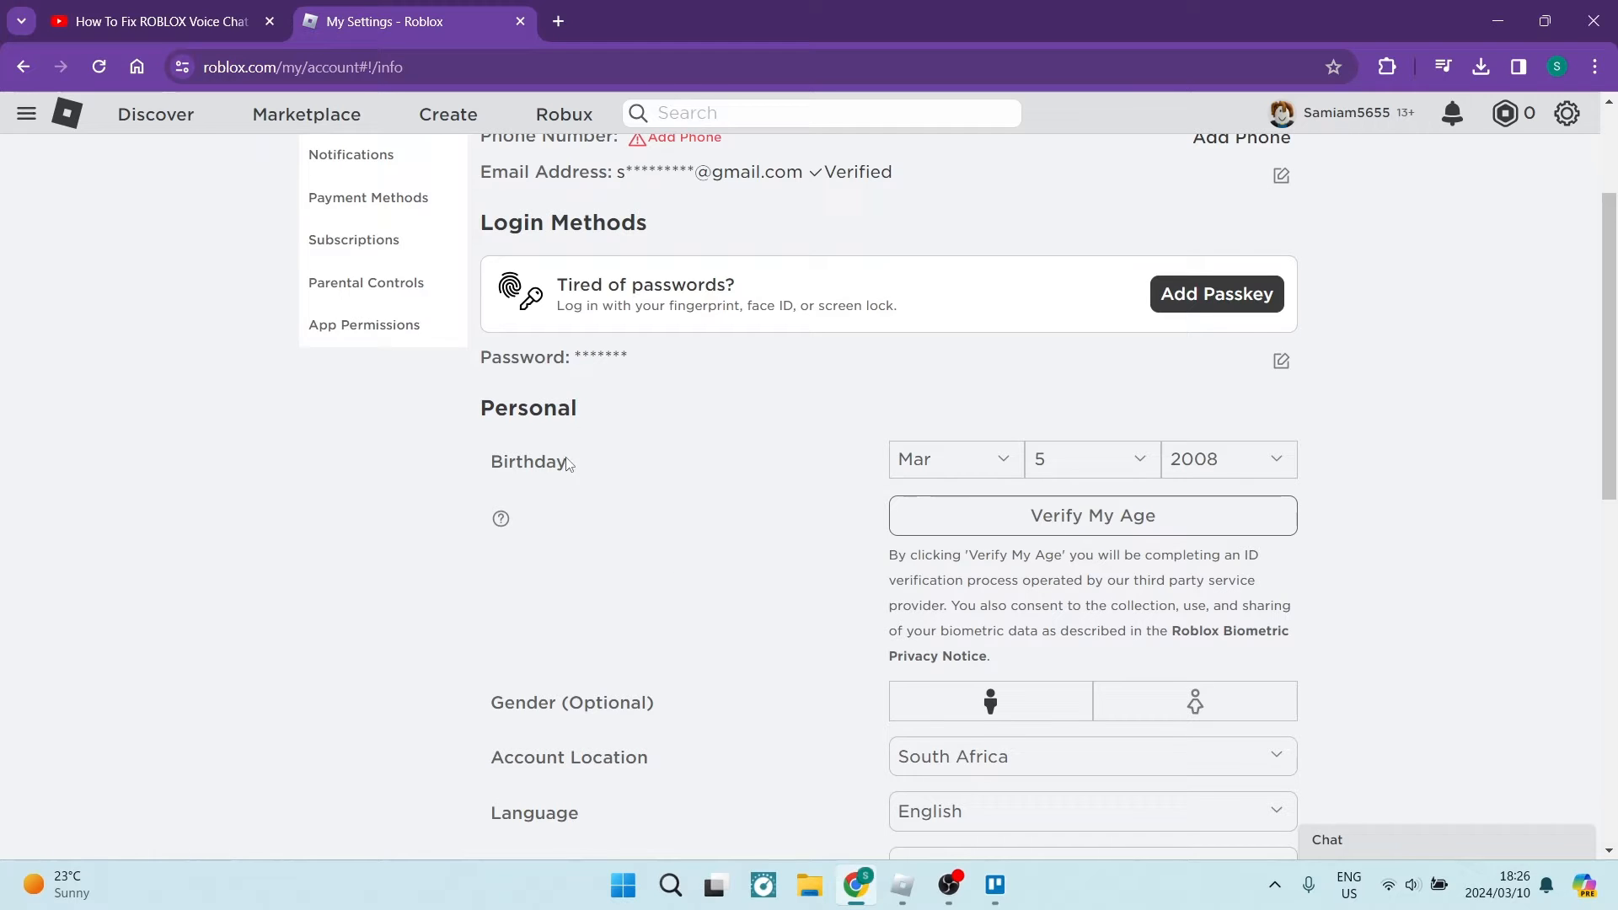
mouse_move(1099, 516)
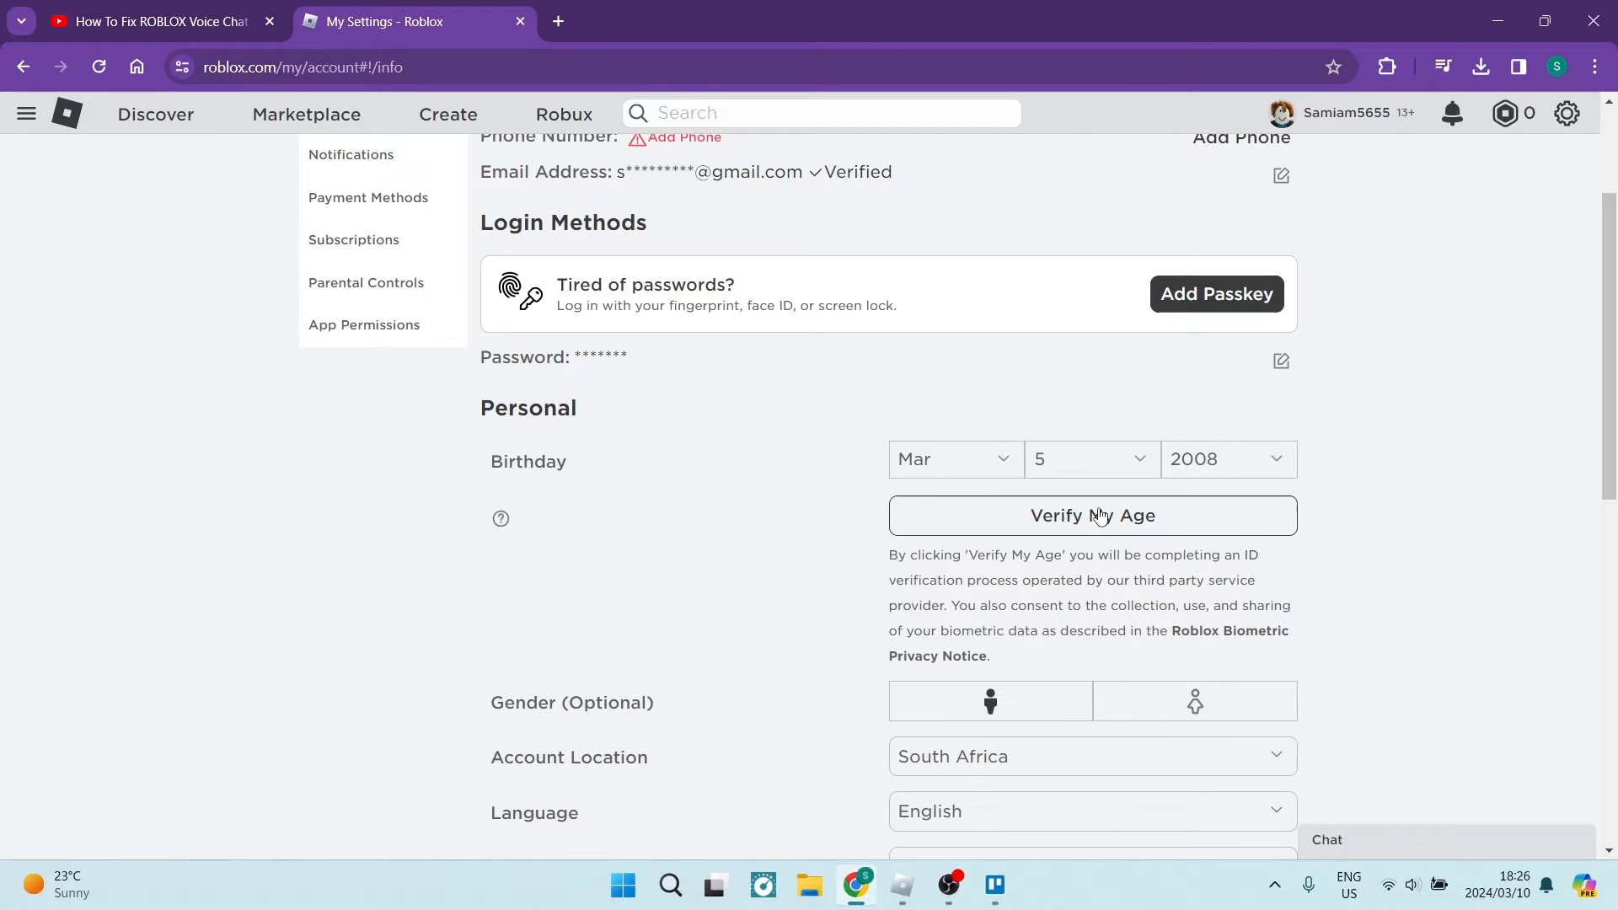
mouse_move(1064, 536)
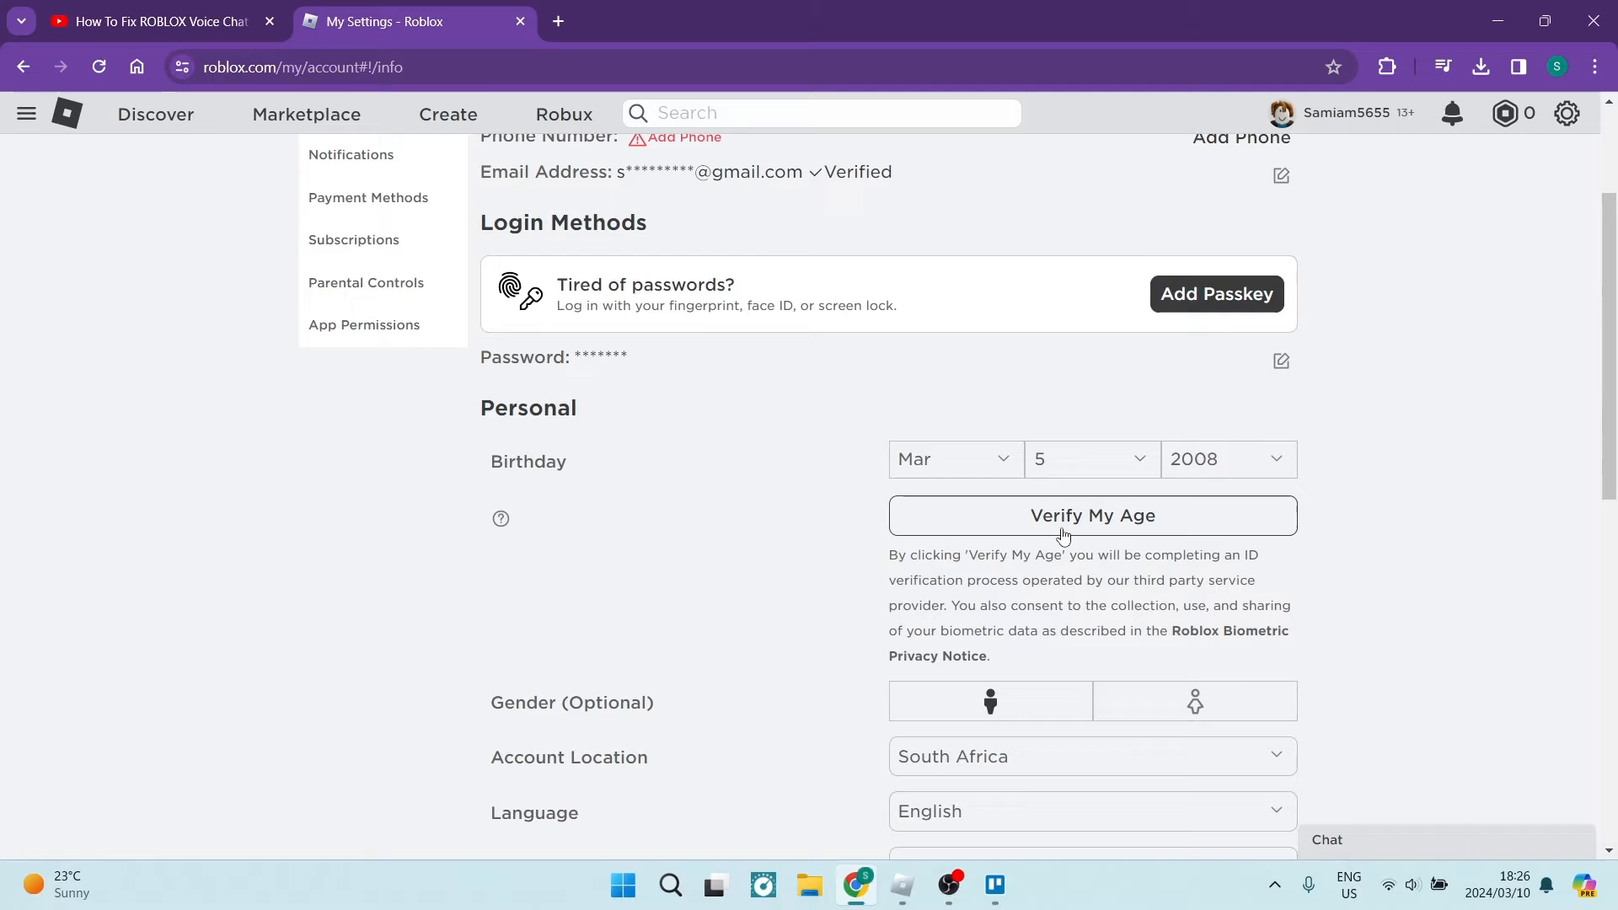
Step: Start age verification, bringing up the Identity Verification QR code
left_click(1092, 516)
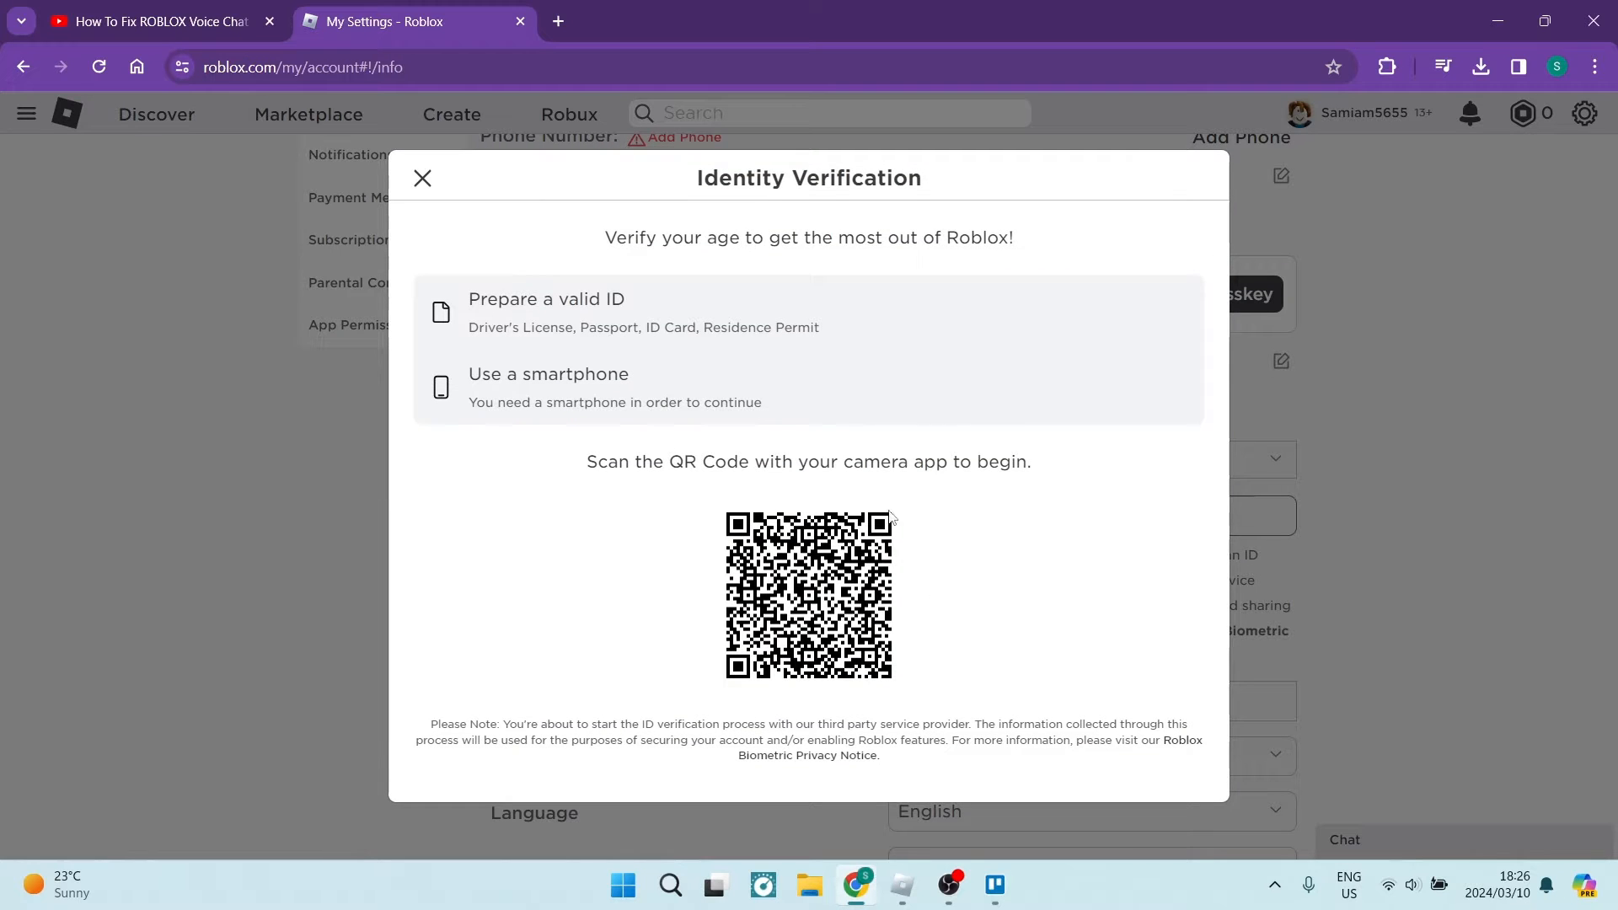
mouse_move(644, 384)
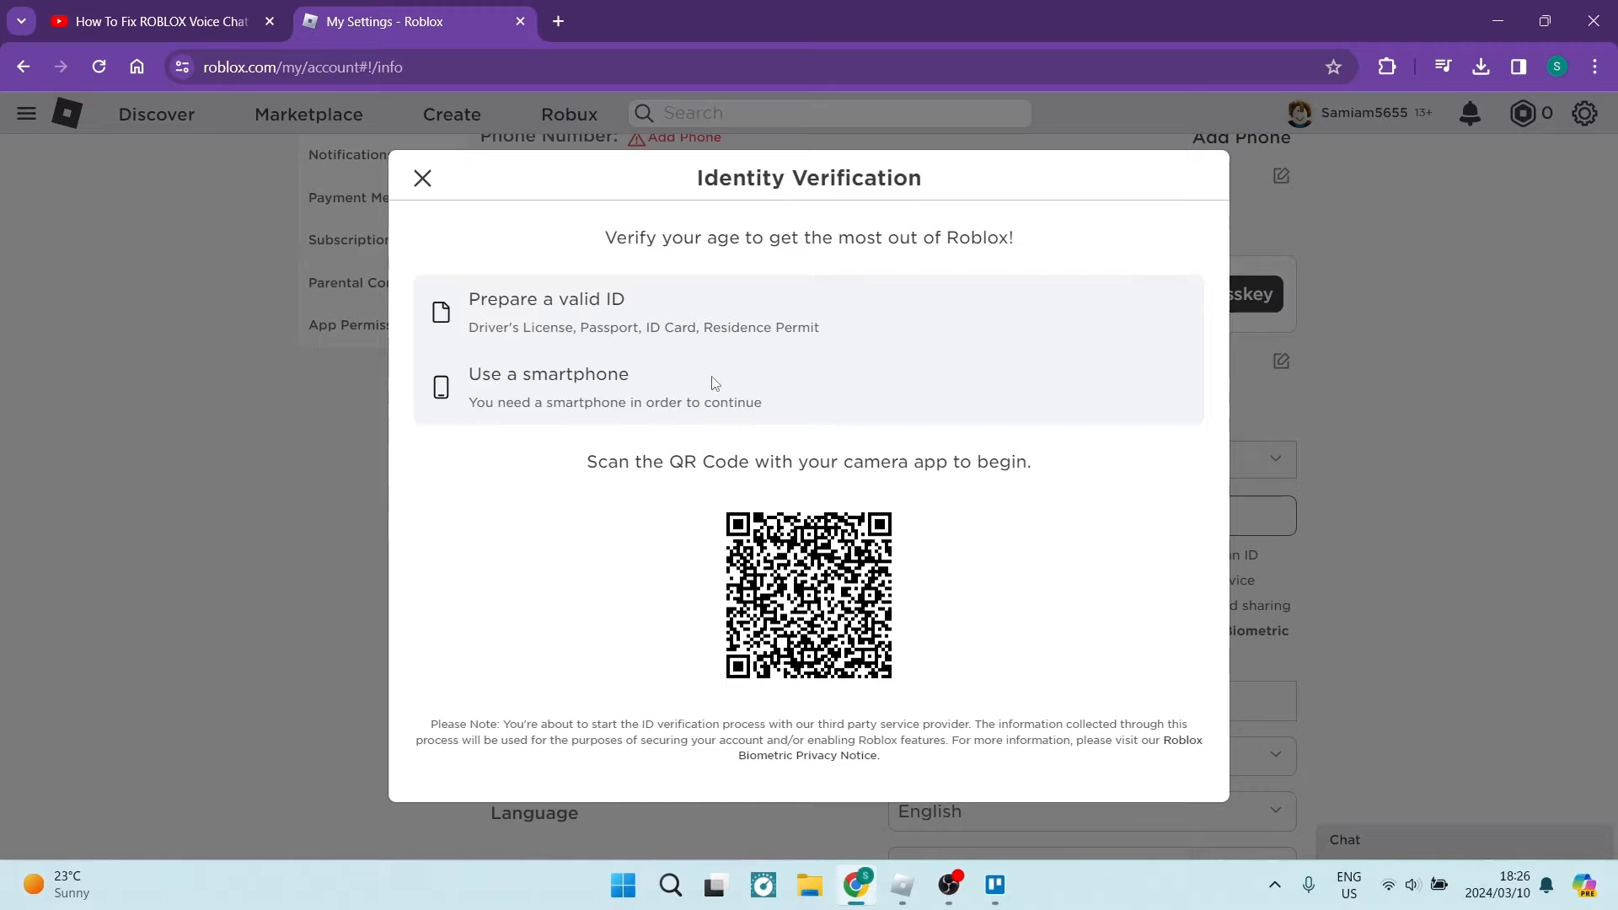
mouse_move(900, 502)
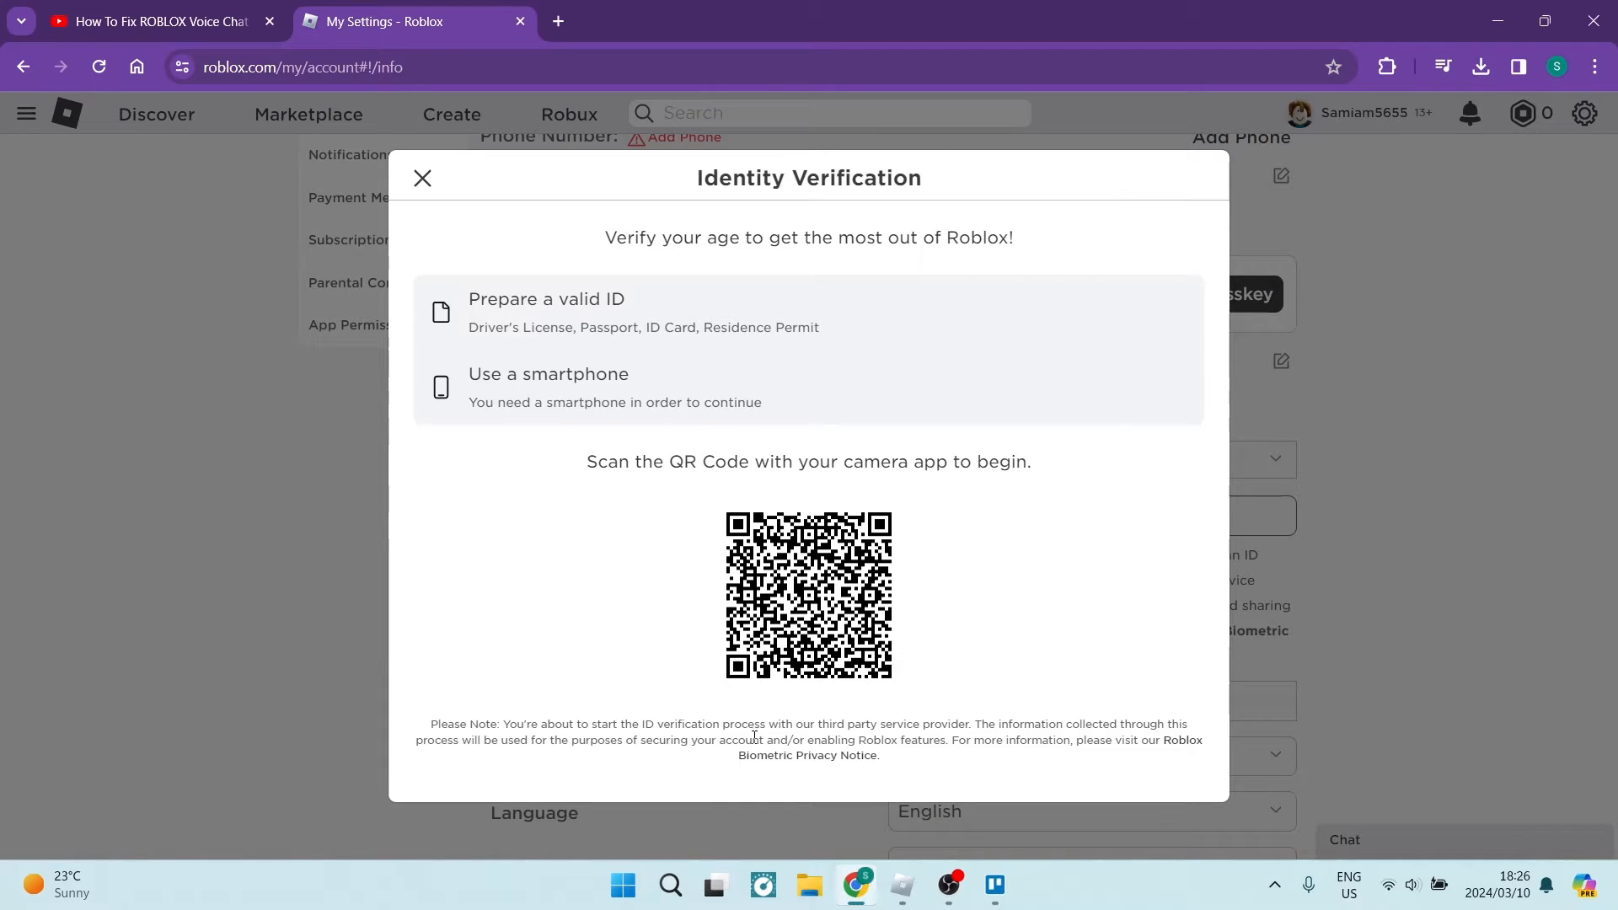
mouse_move(691, 771)
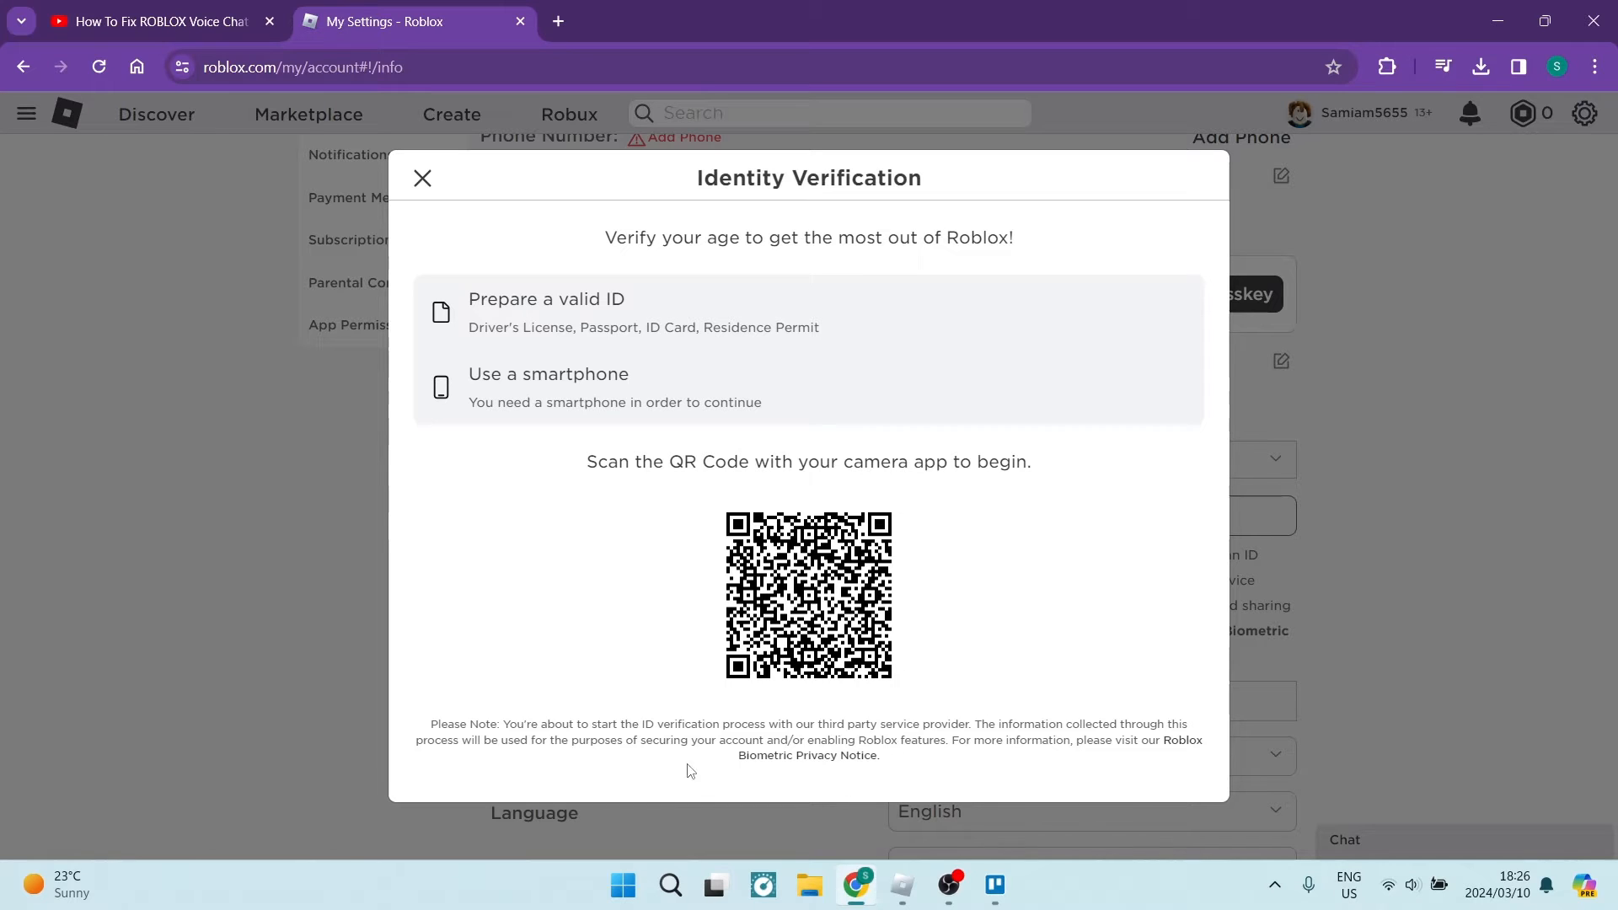
mouse_move(651, 600)
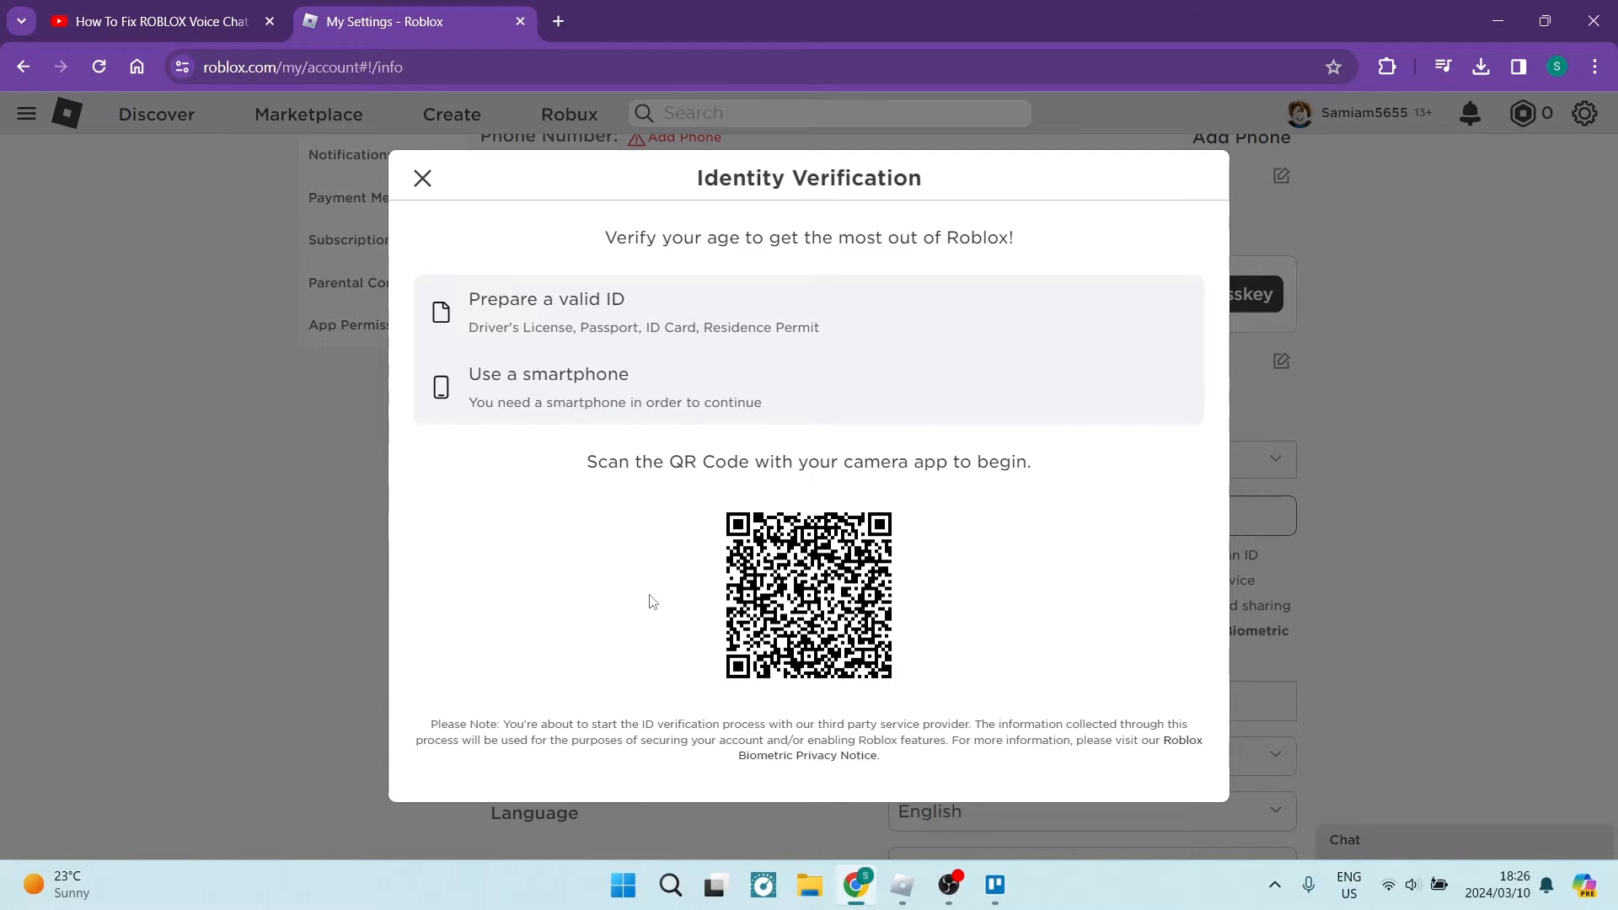
mouse_move(661, 646)
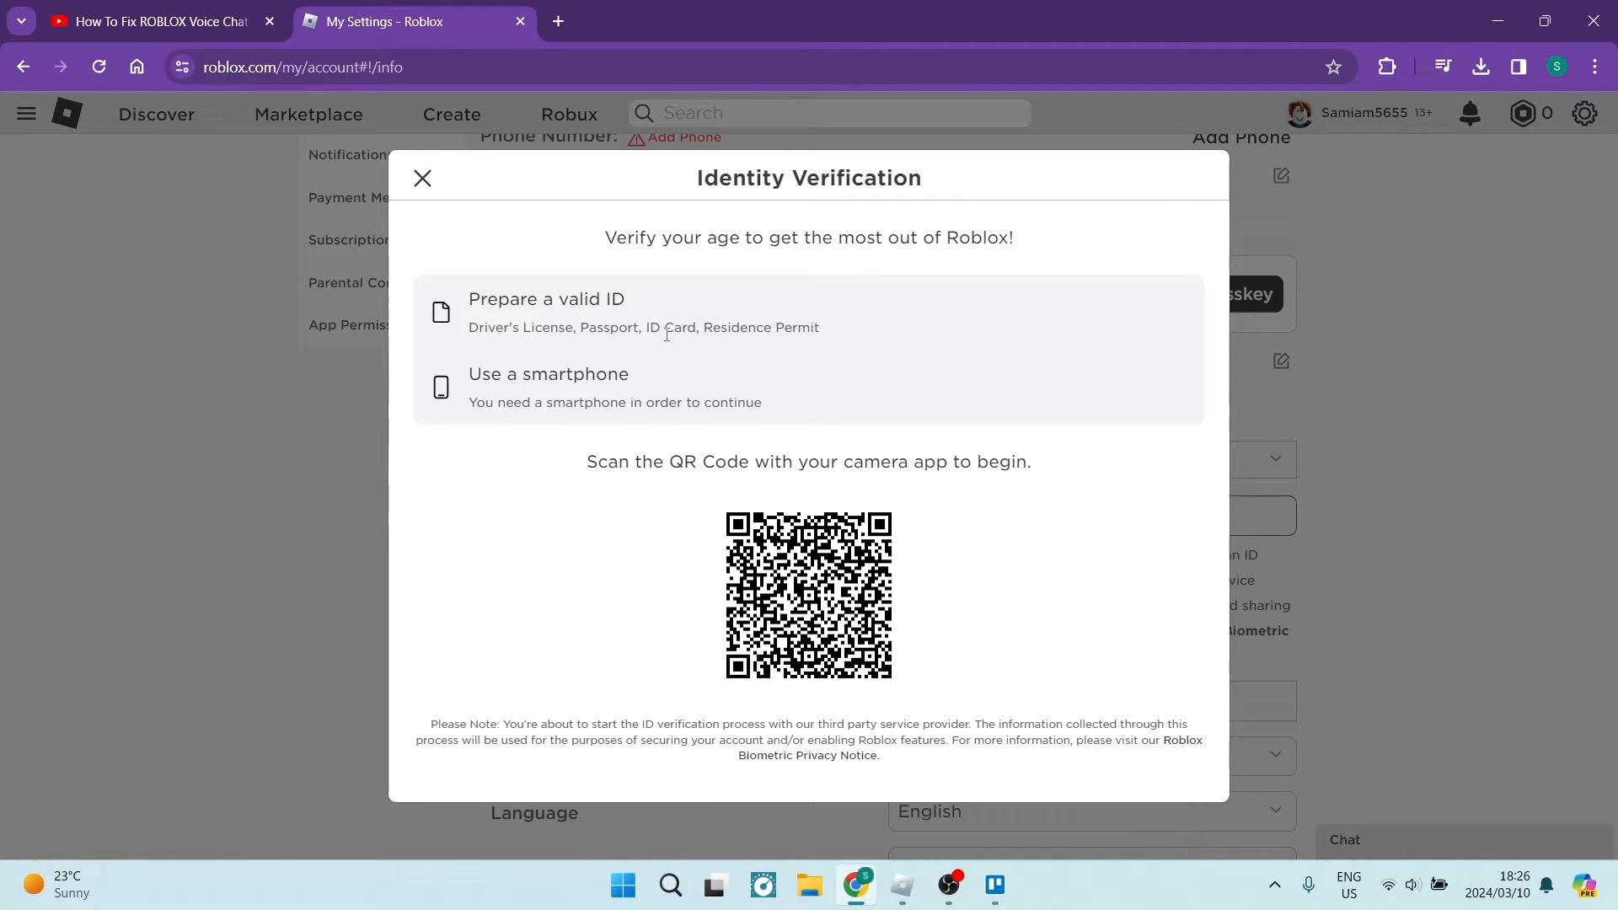
mouse_move(793, 416)
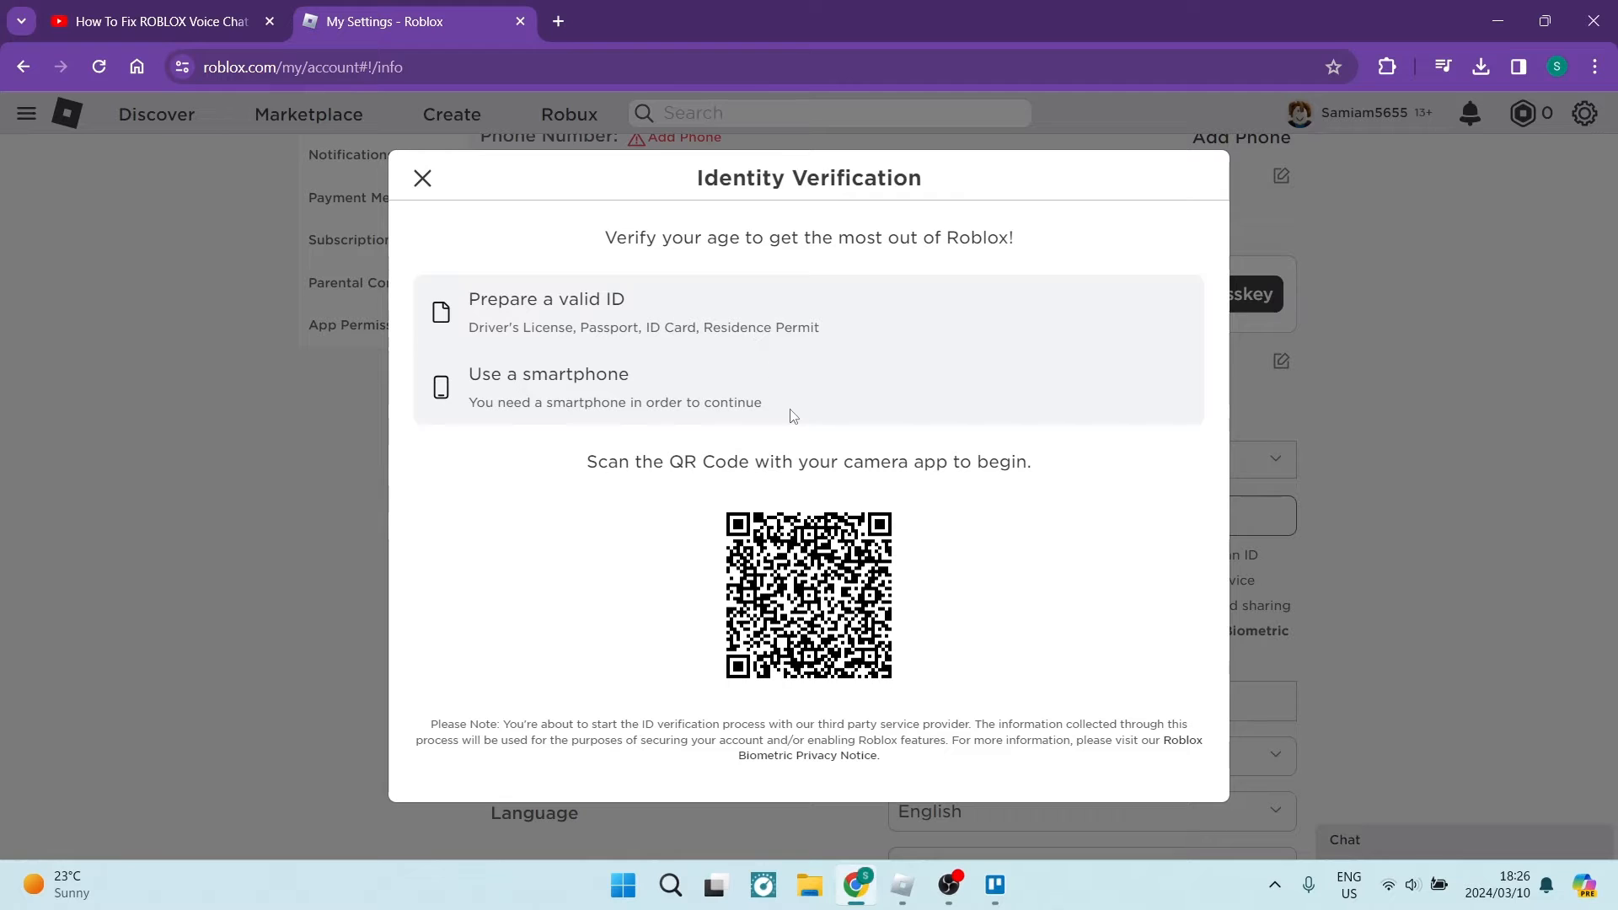
mouse_move(572, 257)
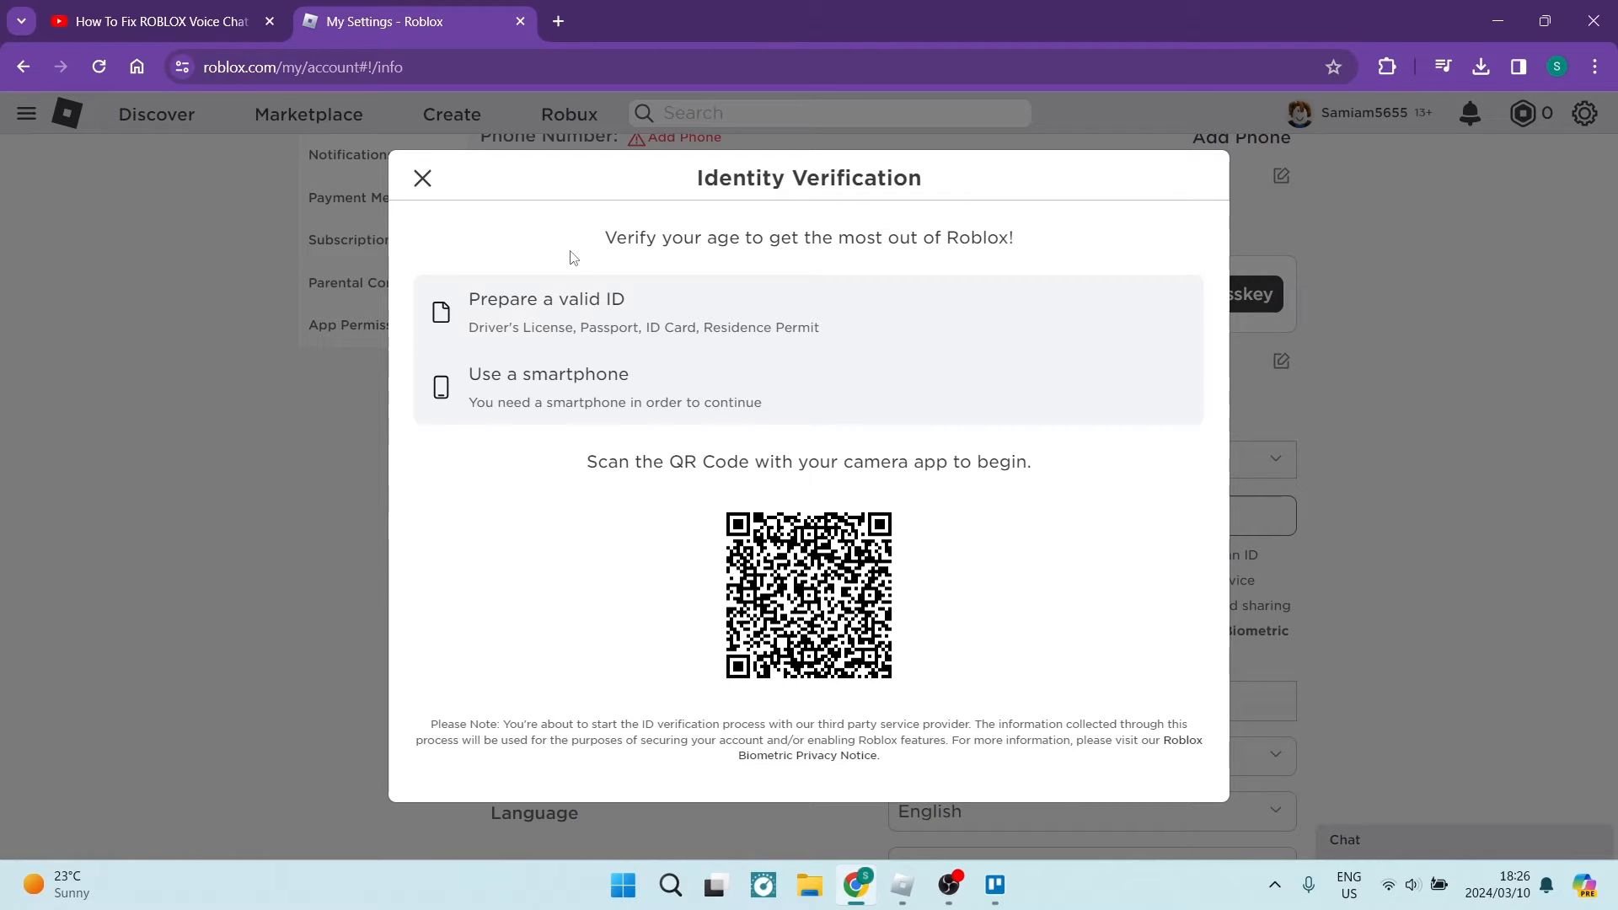
Step: Close the verification window and enable Account Restrictions in Privacy settings
left_click(422, 179)
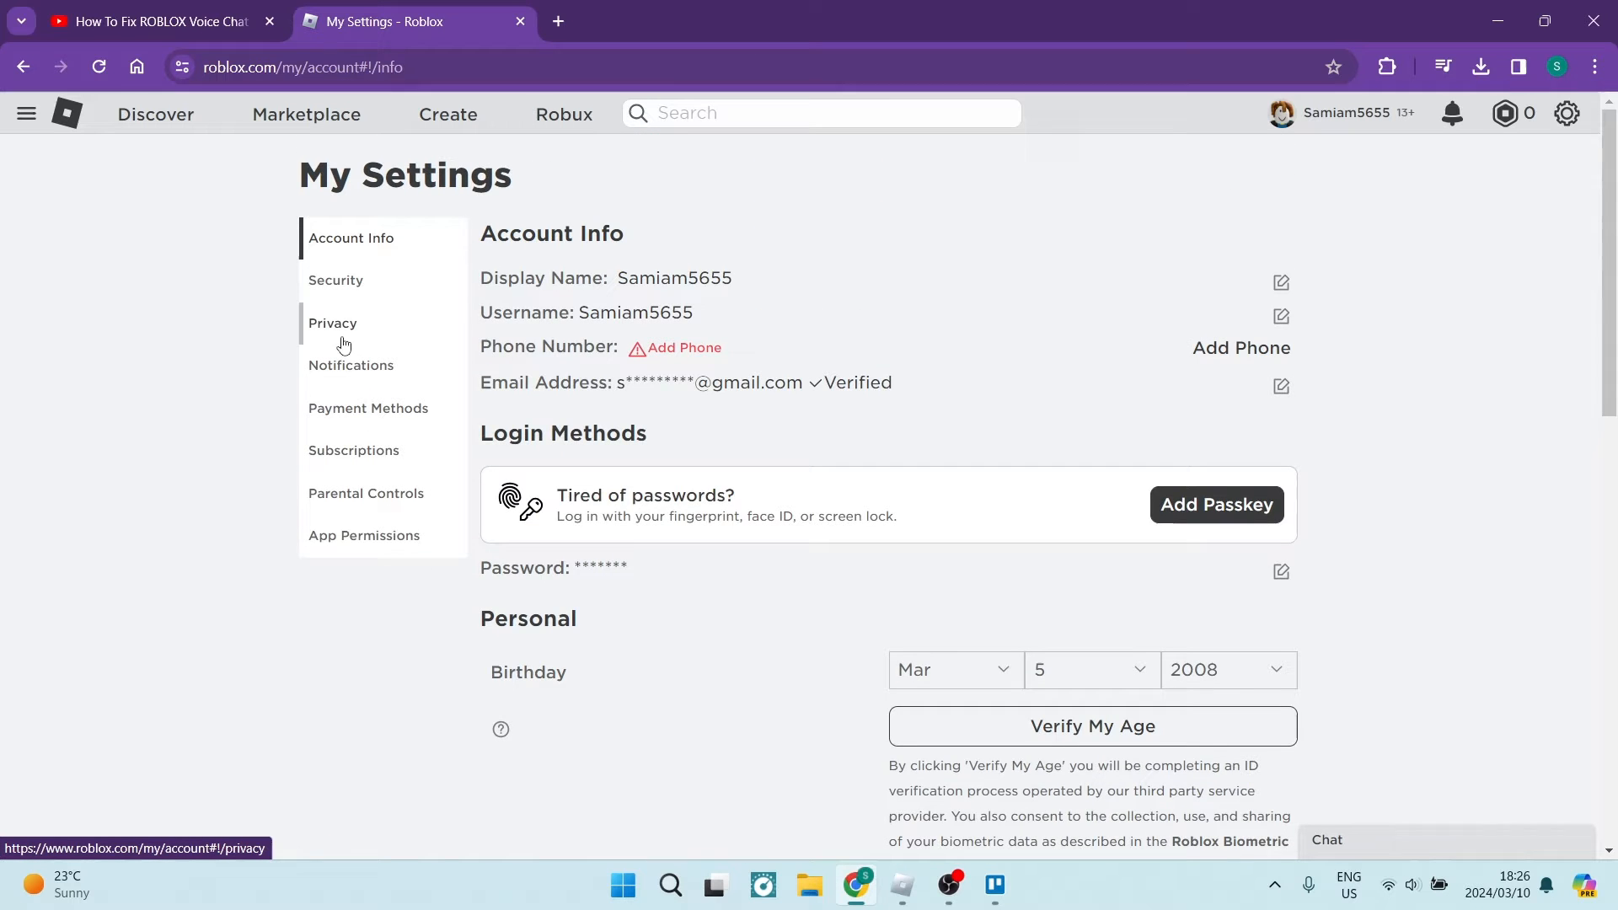
left_click(332, 323)
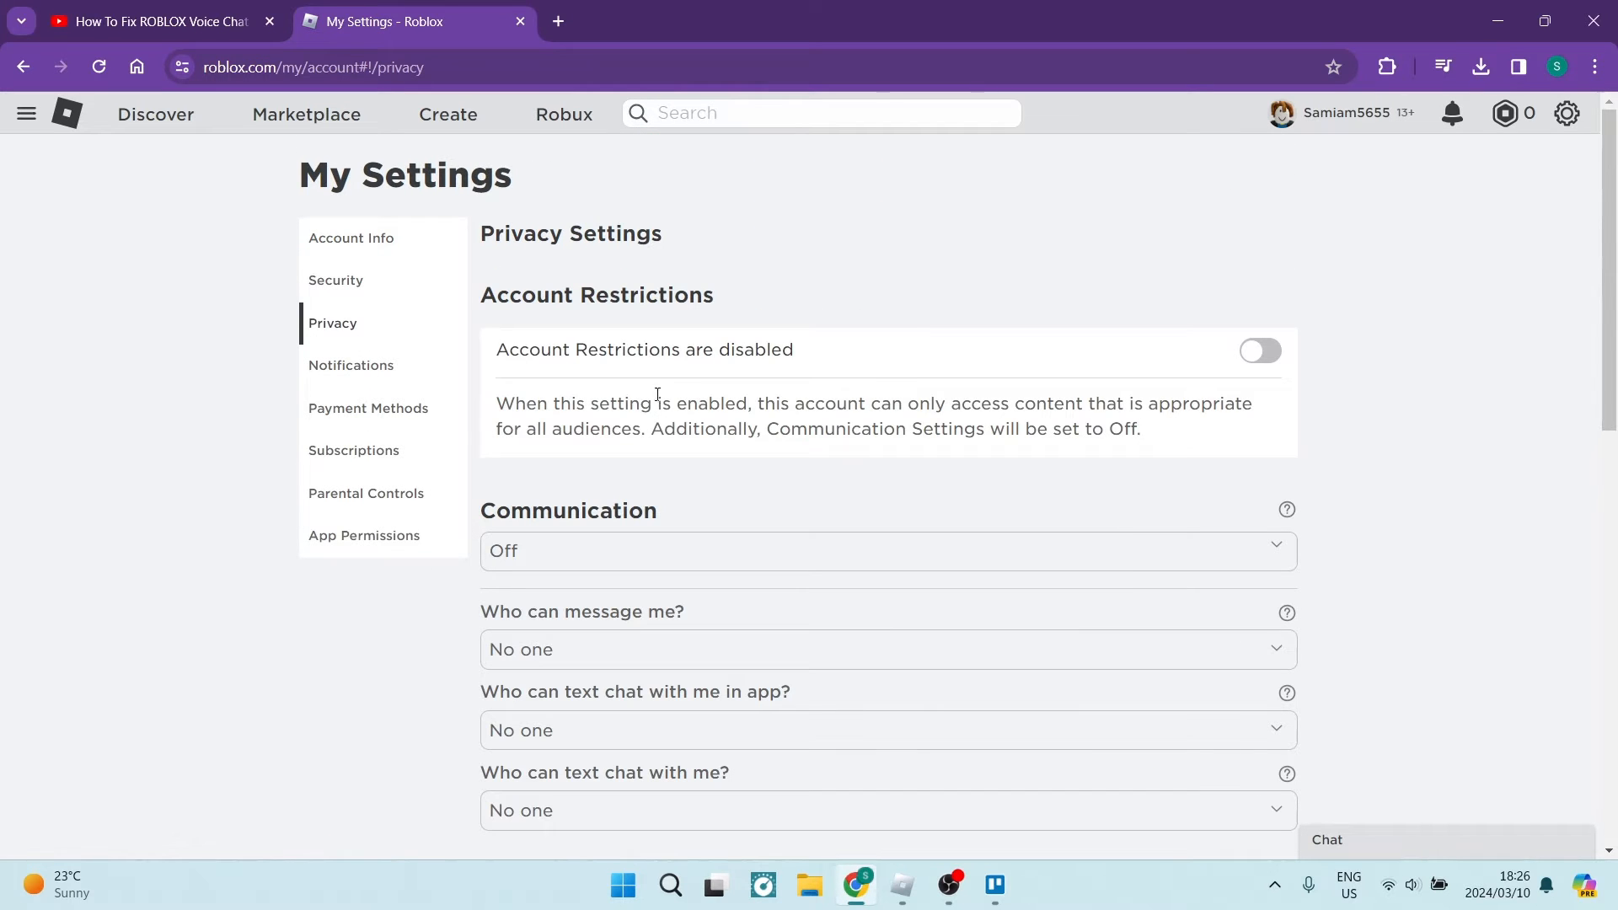
mouse_move(717, 366)
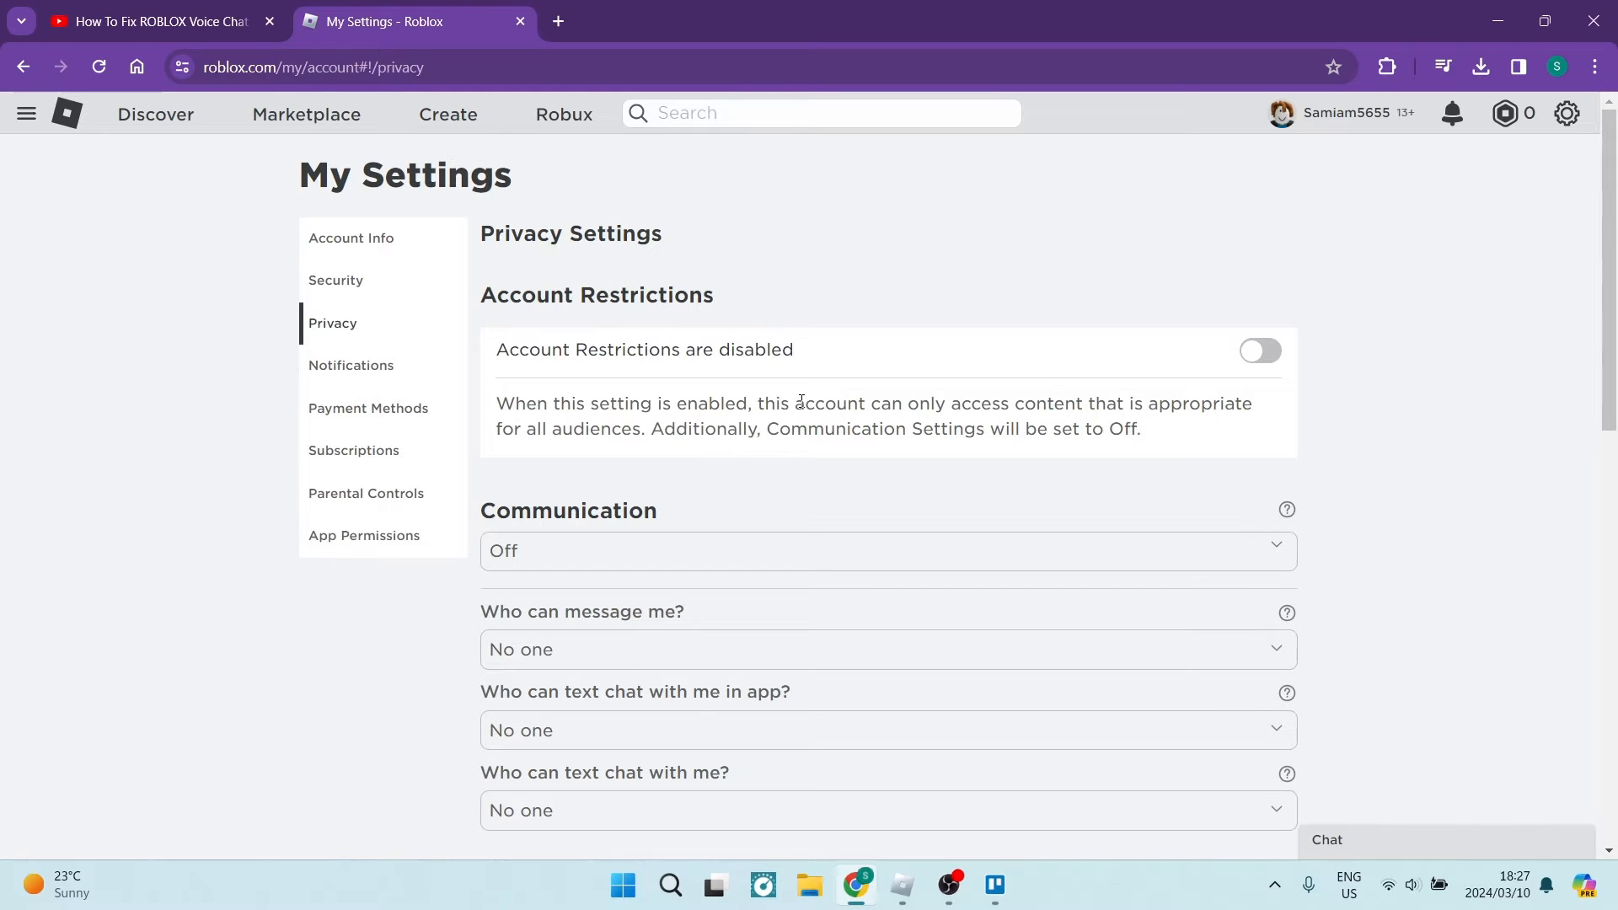
mouse_move(1244, 372)
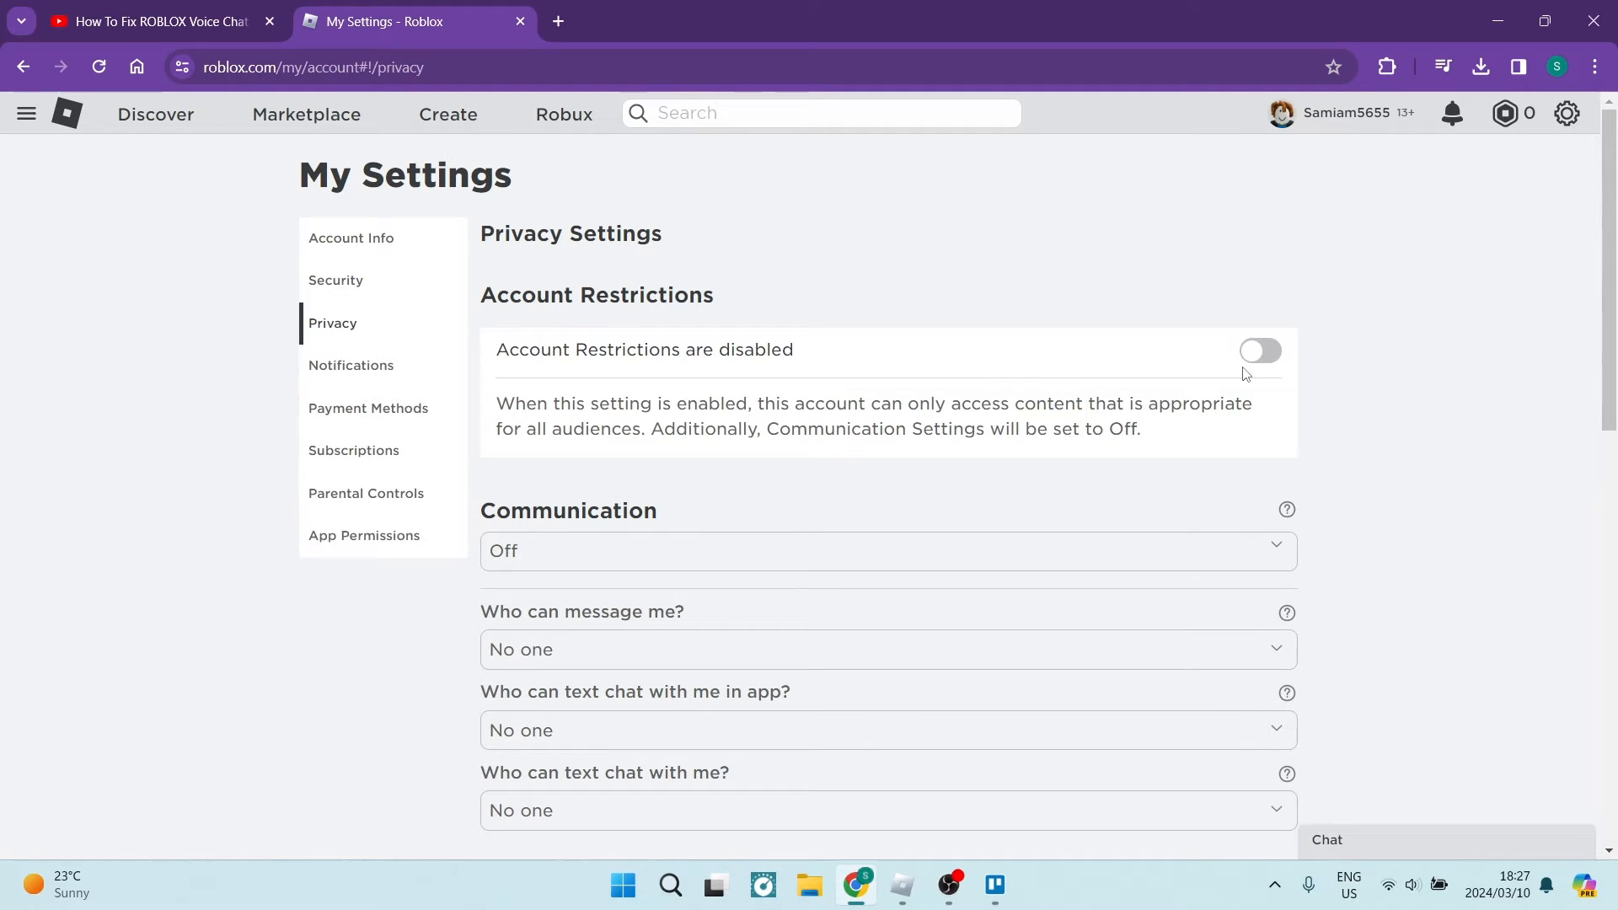
left_click(1261, 351)
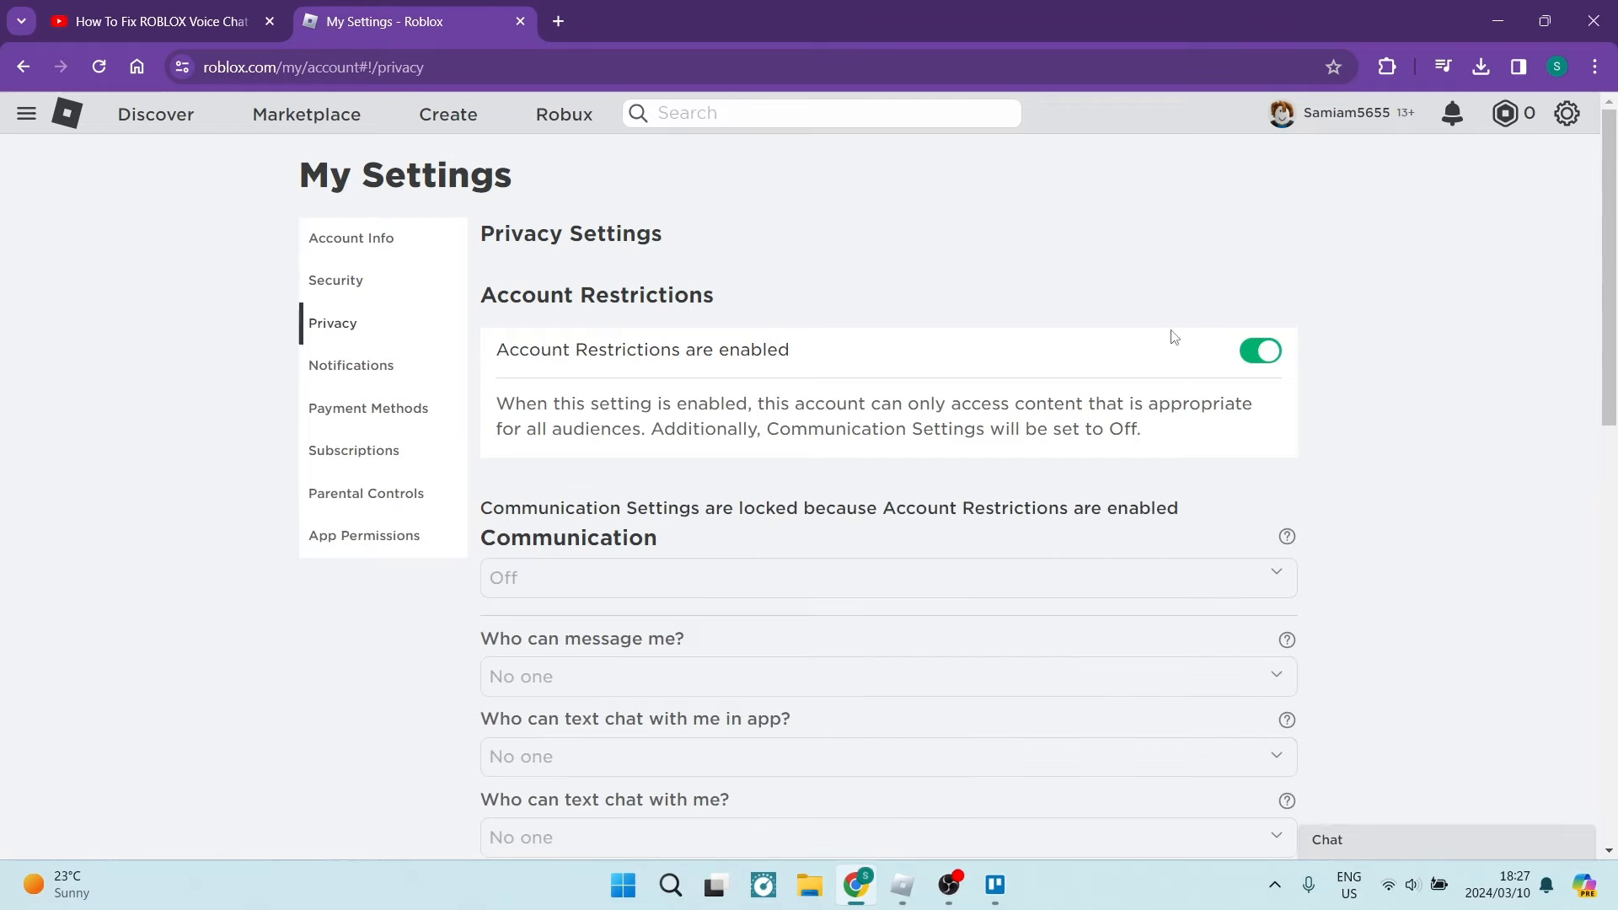
Step: Scroll down past the locked communication settings to Other Settings
scroll("down", 3)
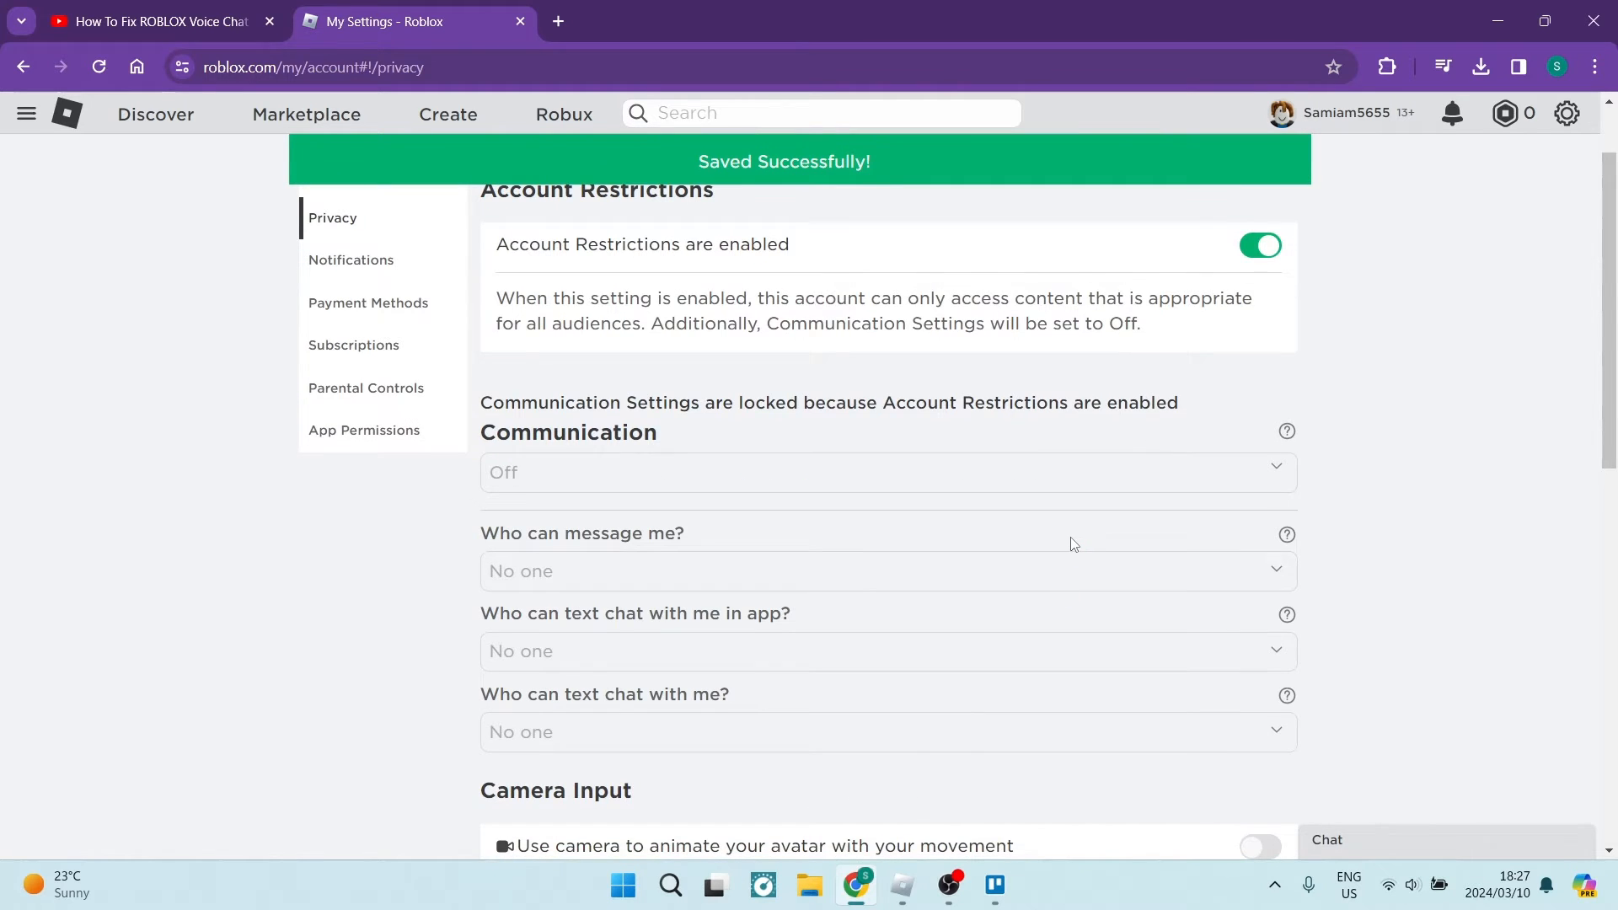
scroll("down", 3)
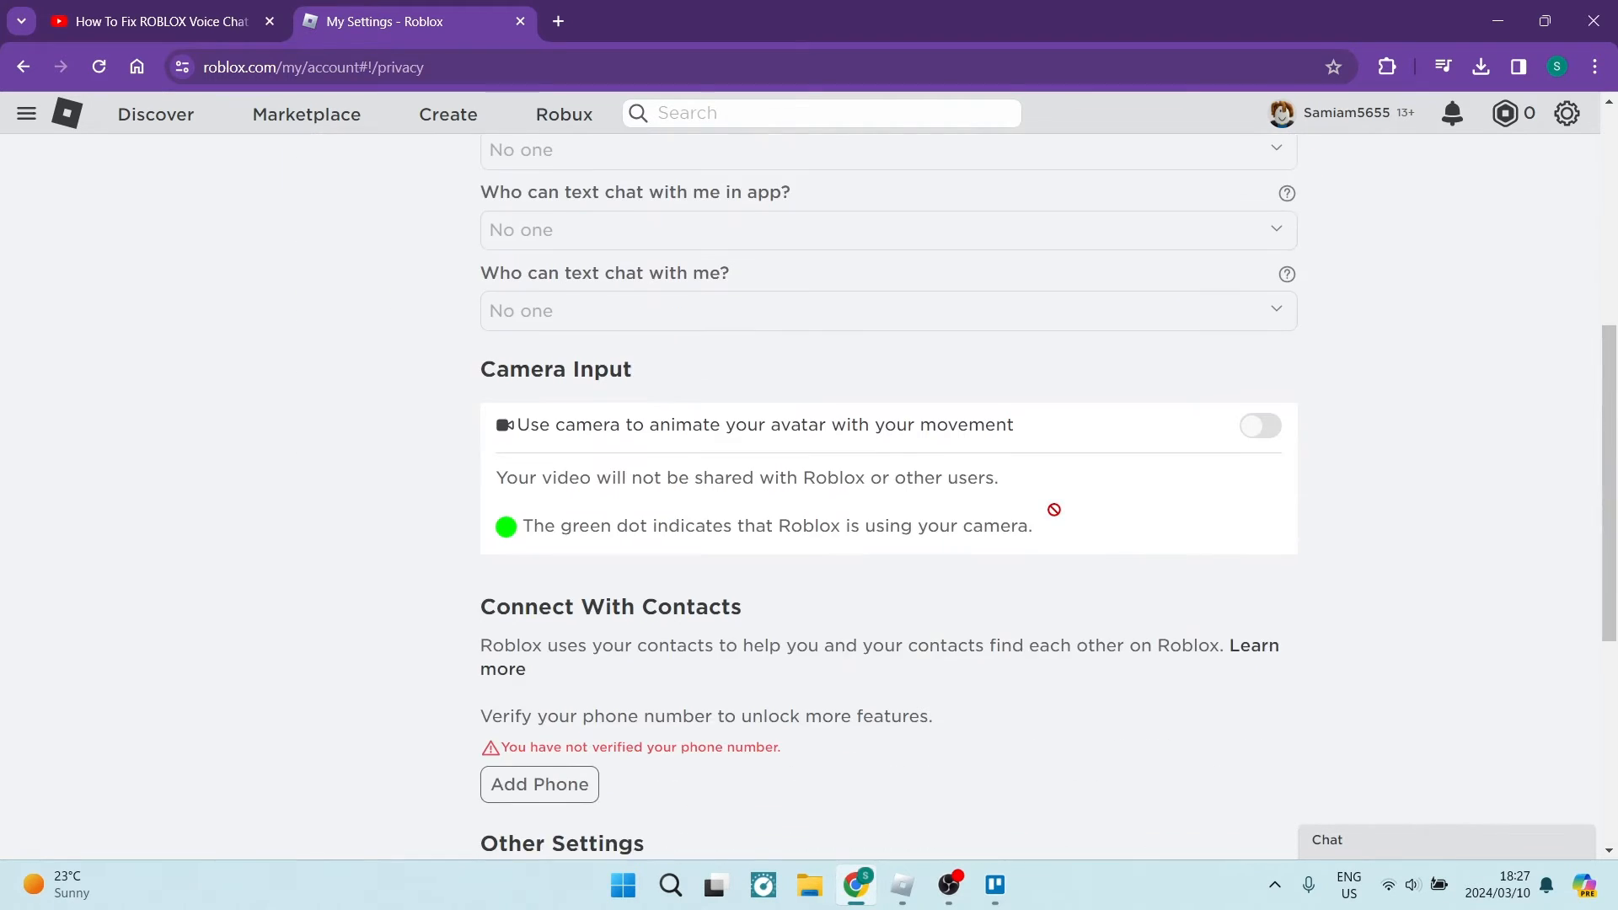
scroll("down", 3)
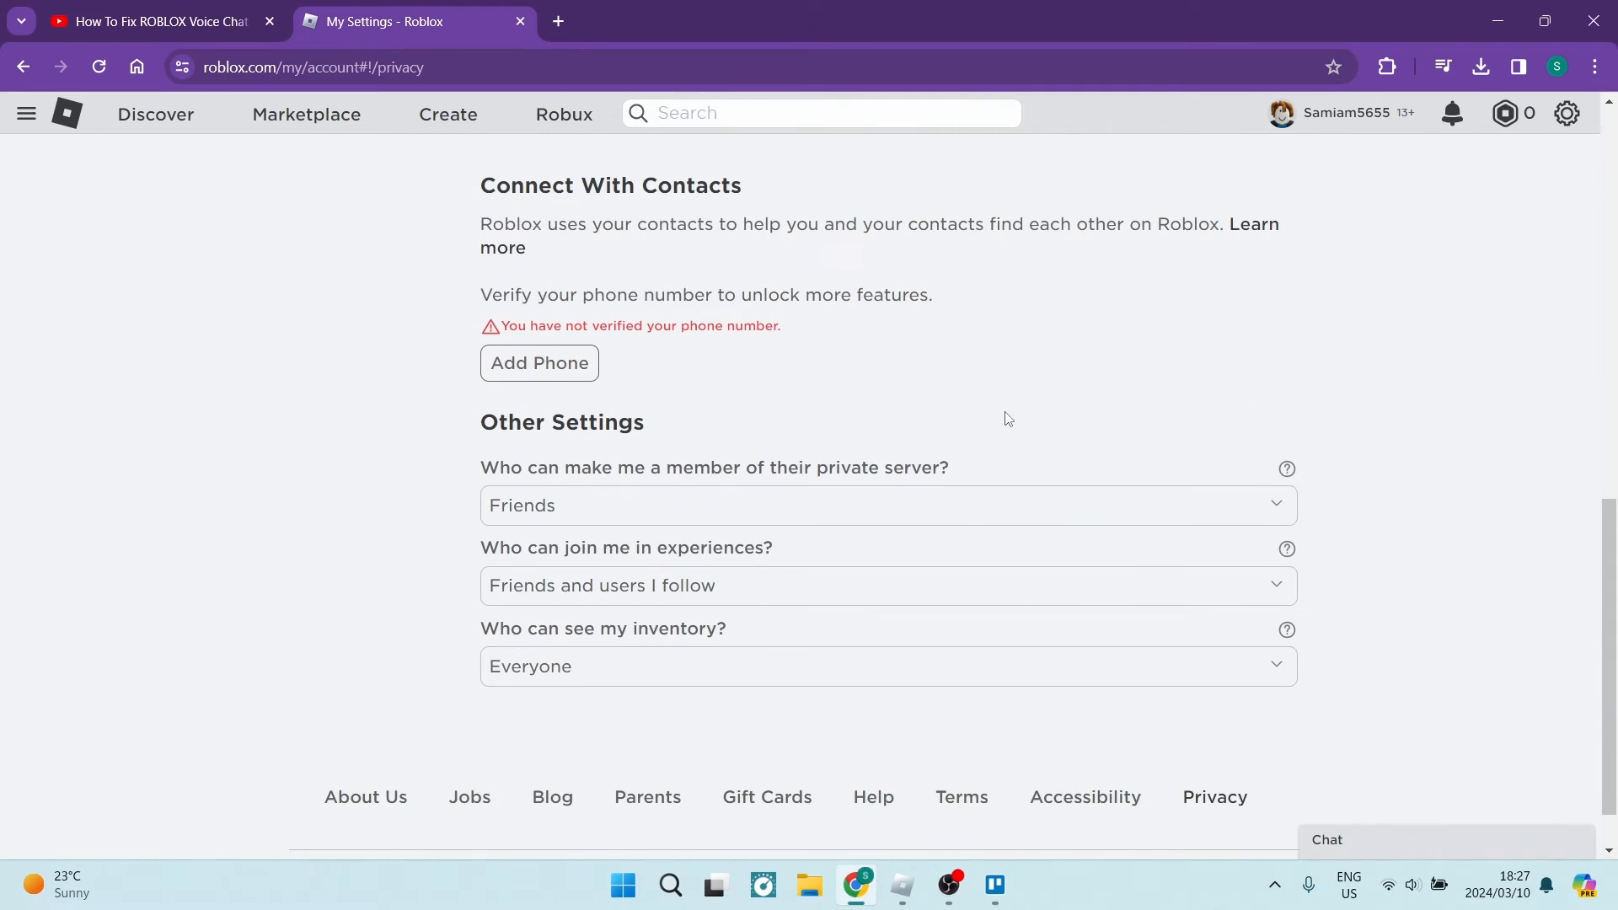
scroll("down", 3)
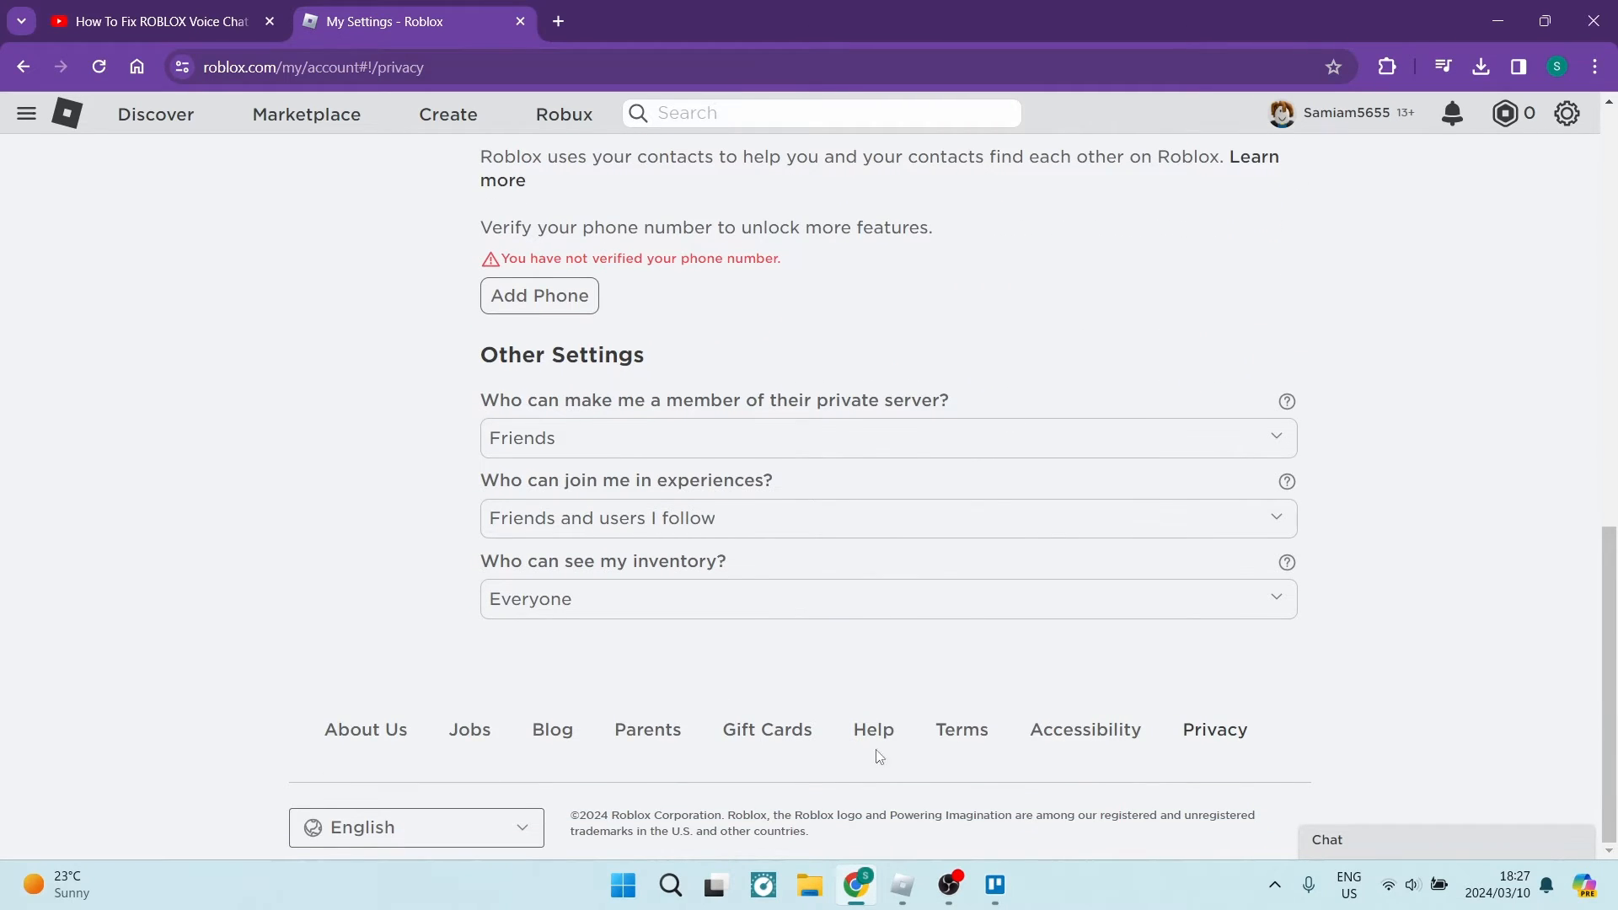
Step: Launch Windows Settings via a taskbar search for 'settings'
left_click(669, 885)
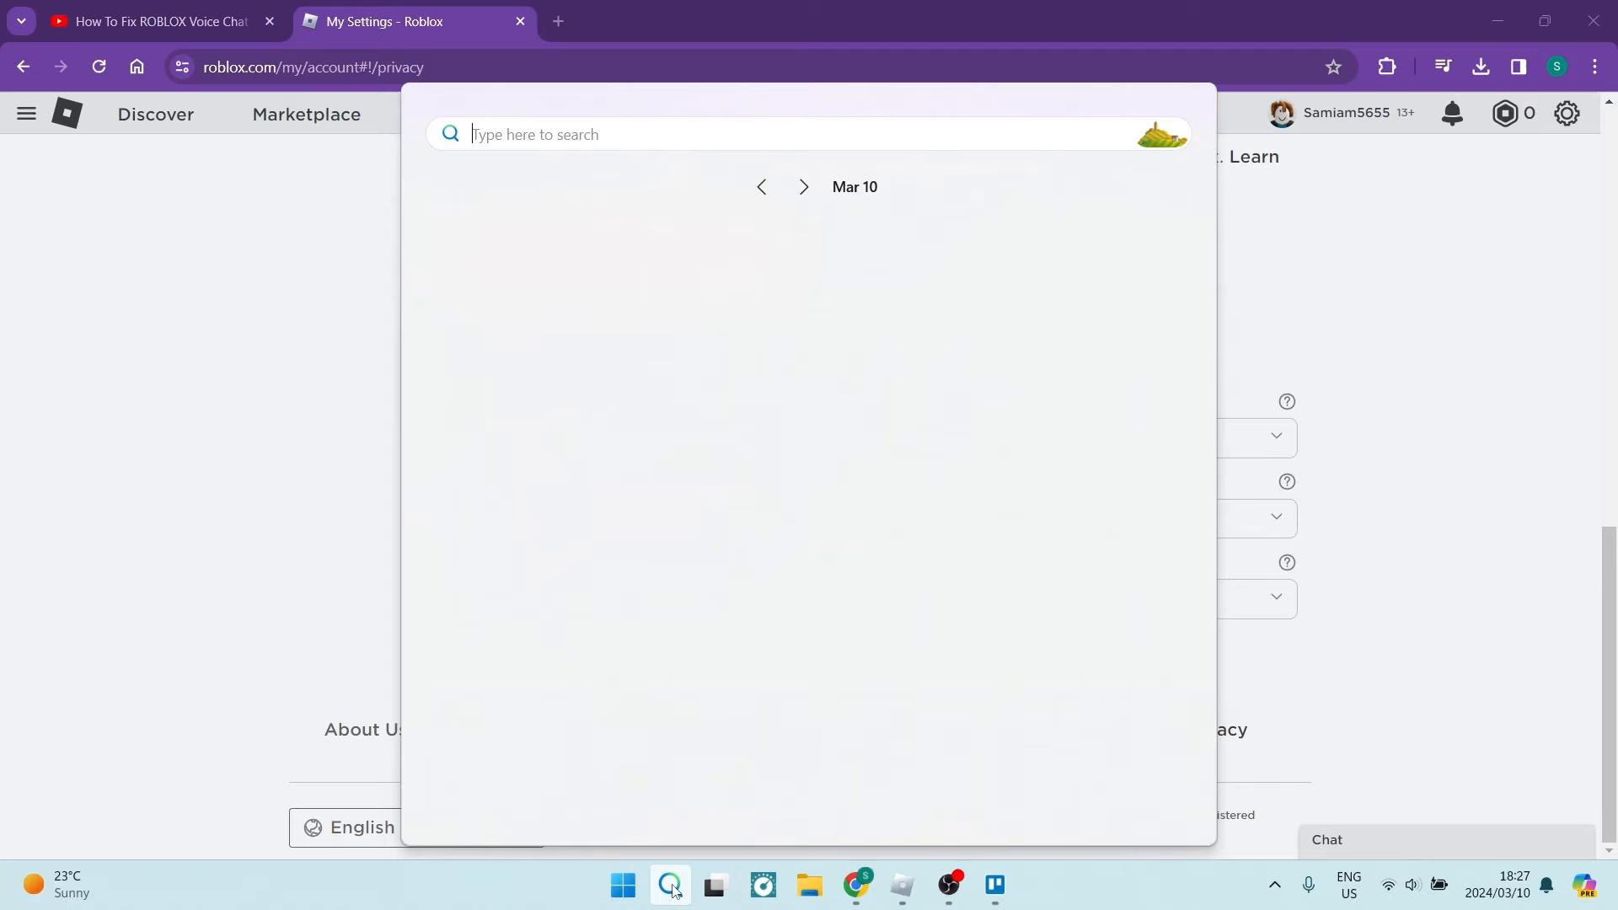
type("settings")
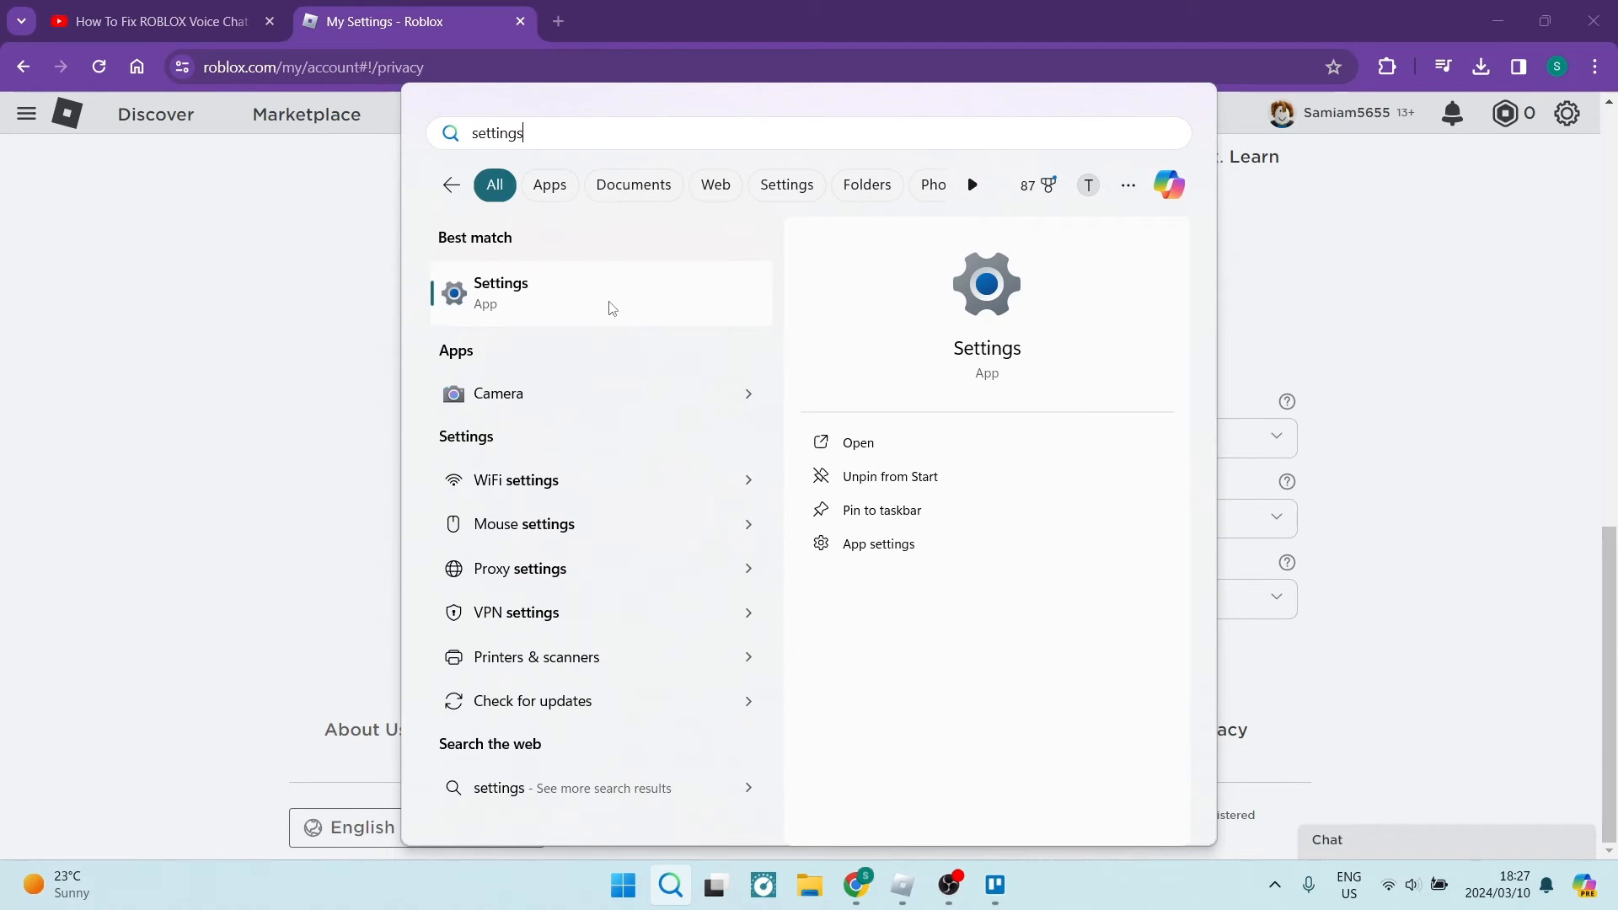
left_click(501, 293)
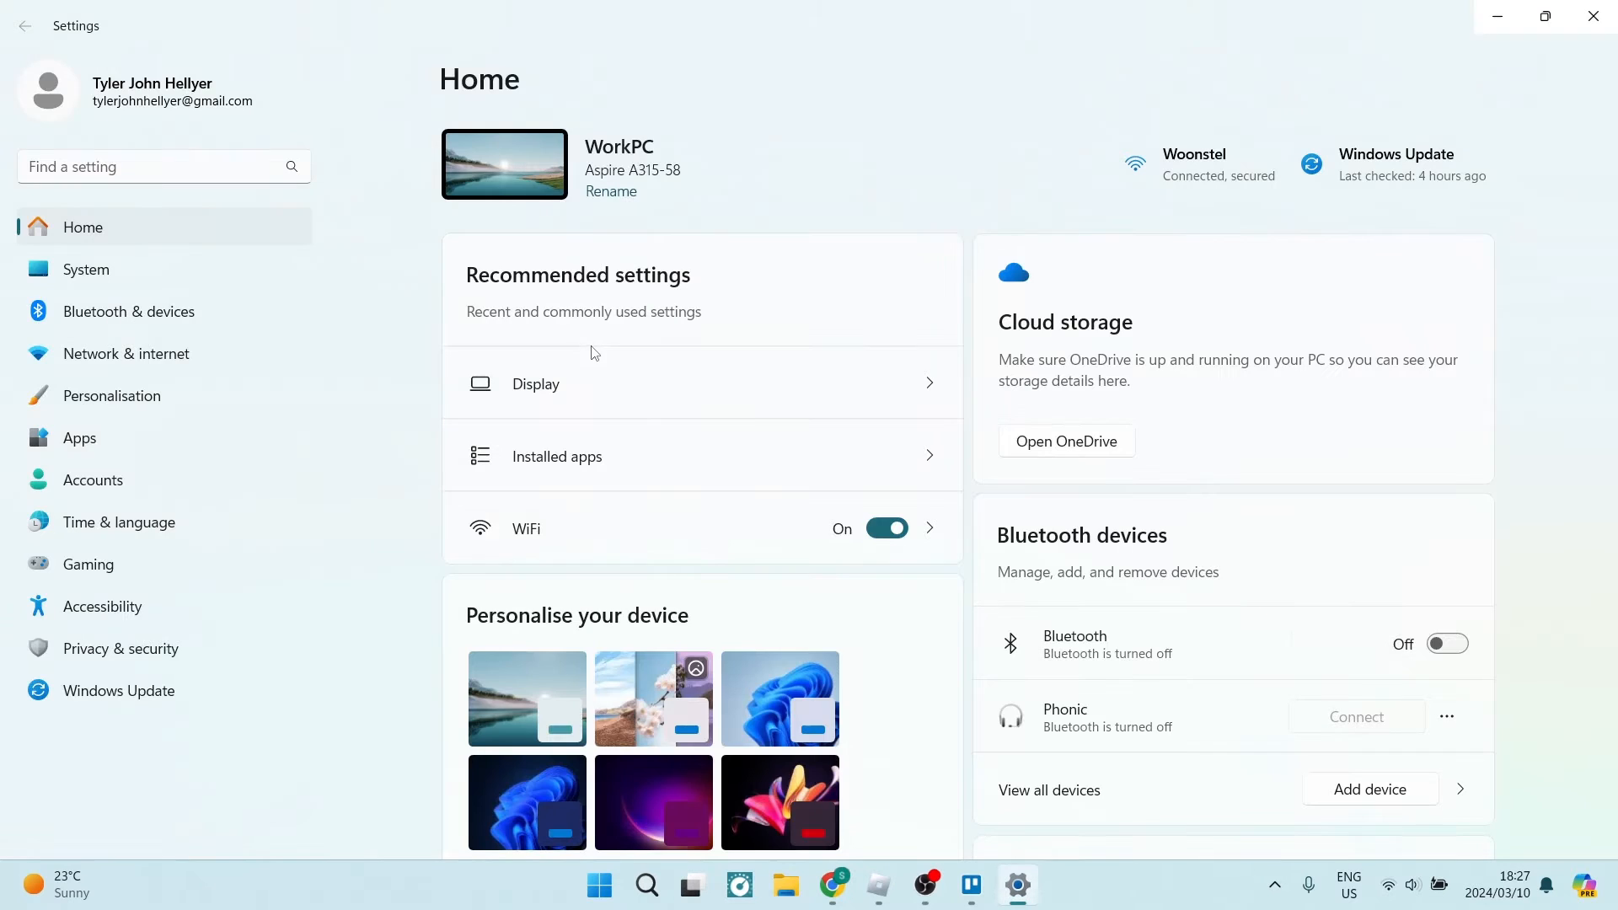
mouse_move(396, 570)
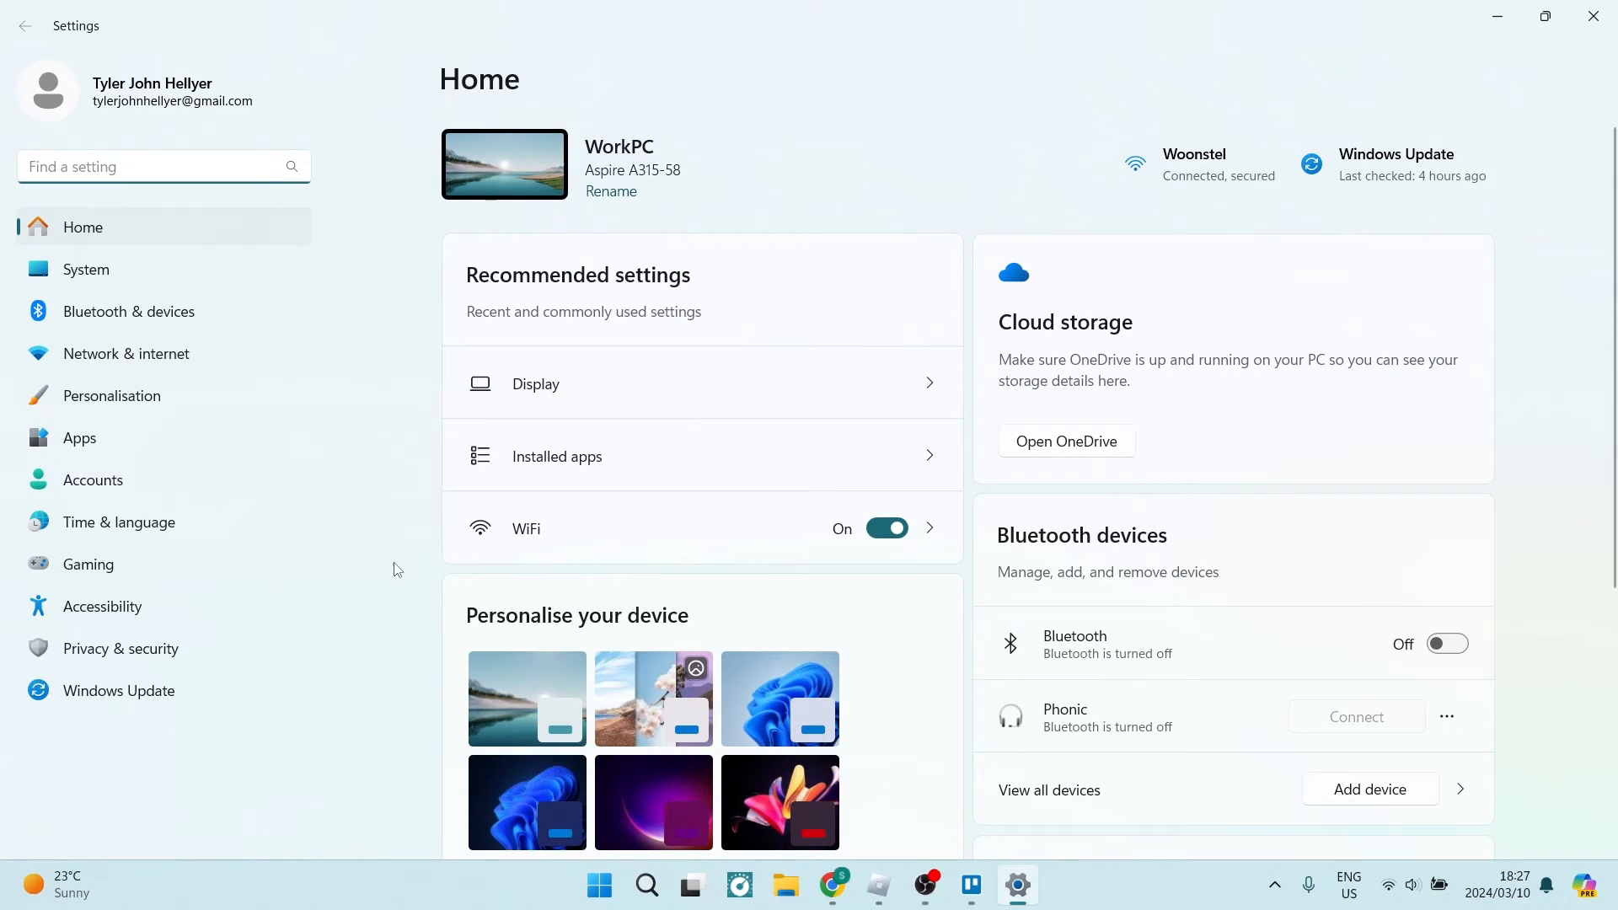
mouse_move(740, 885)
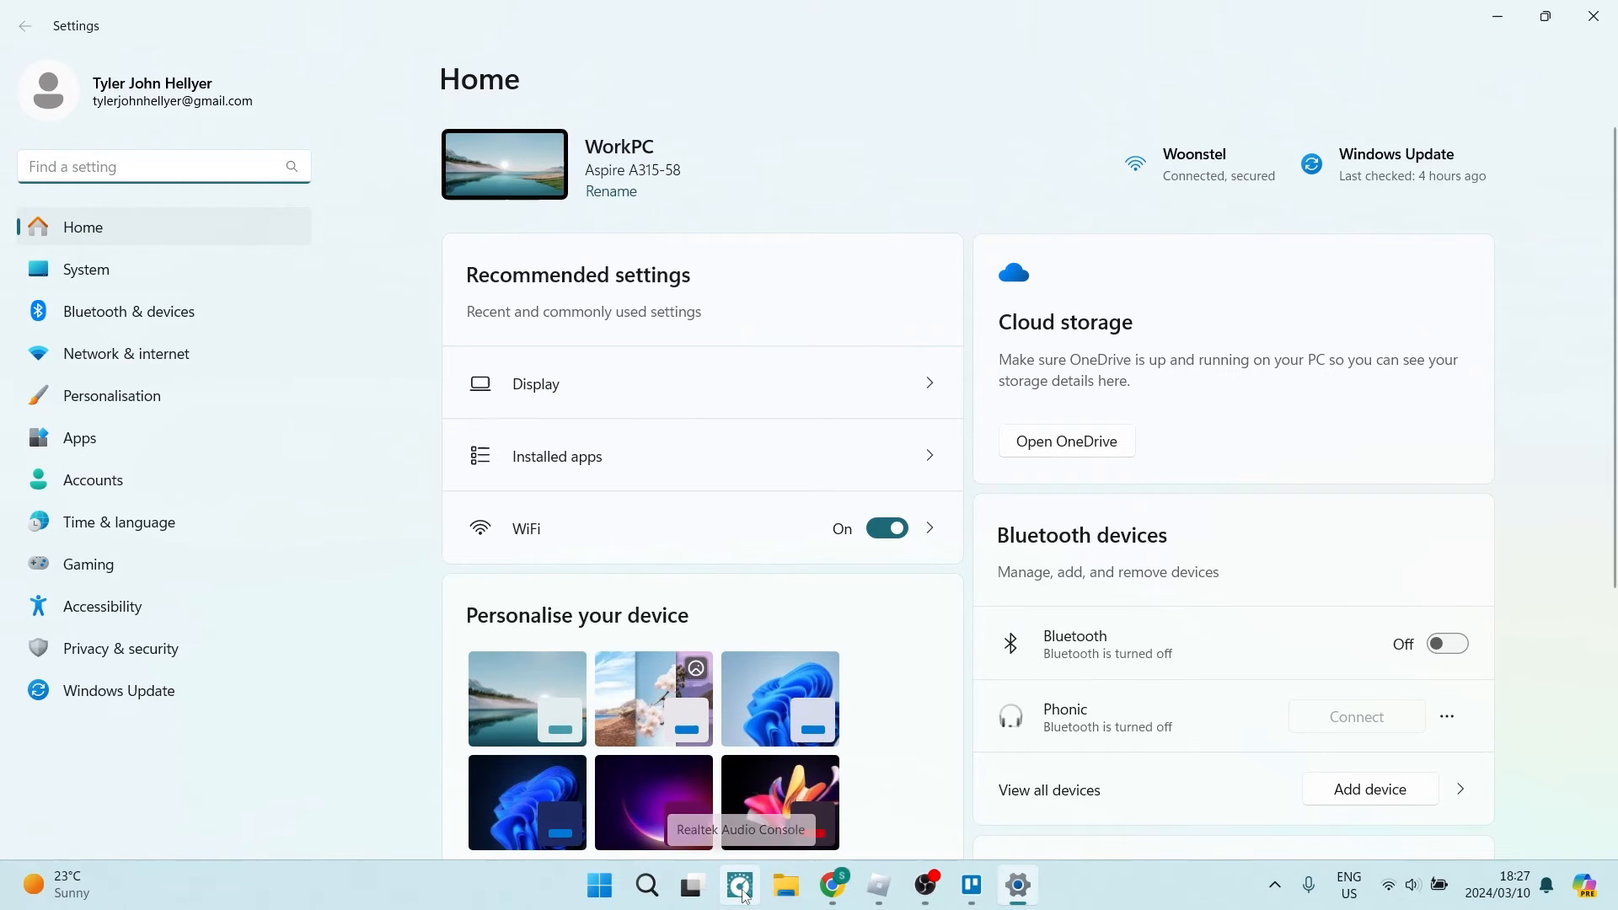
left_click(738, 885)
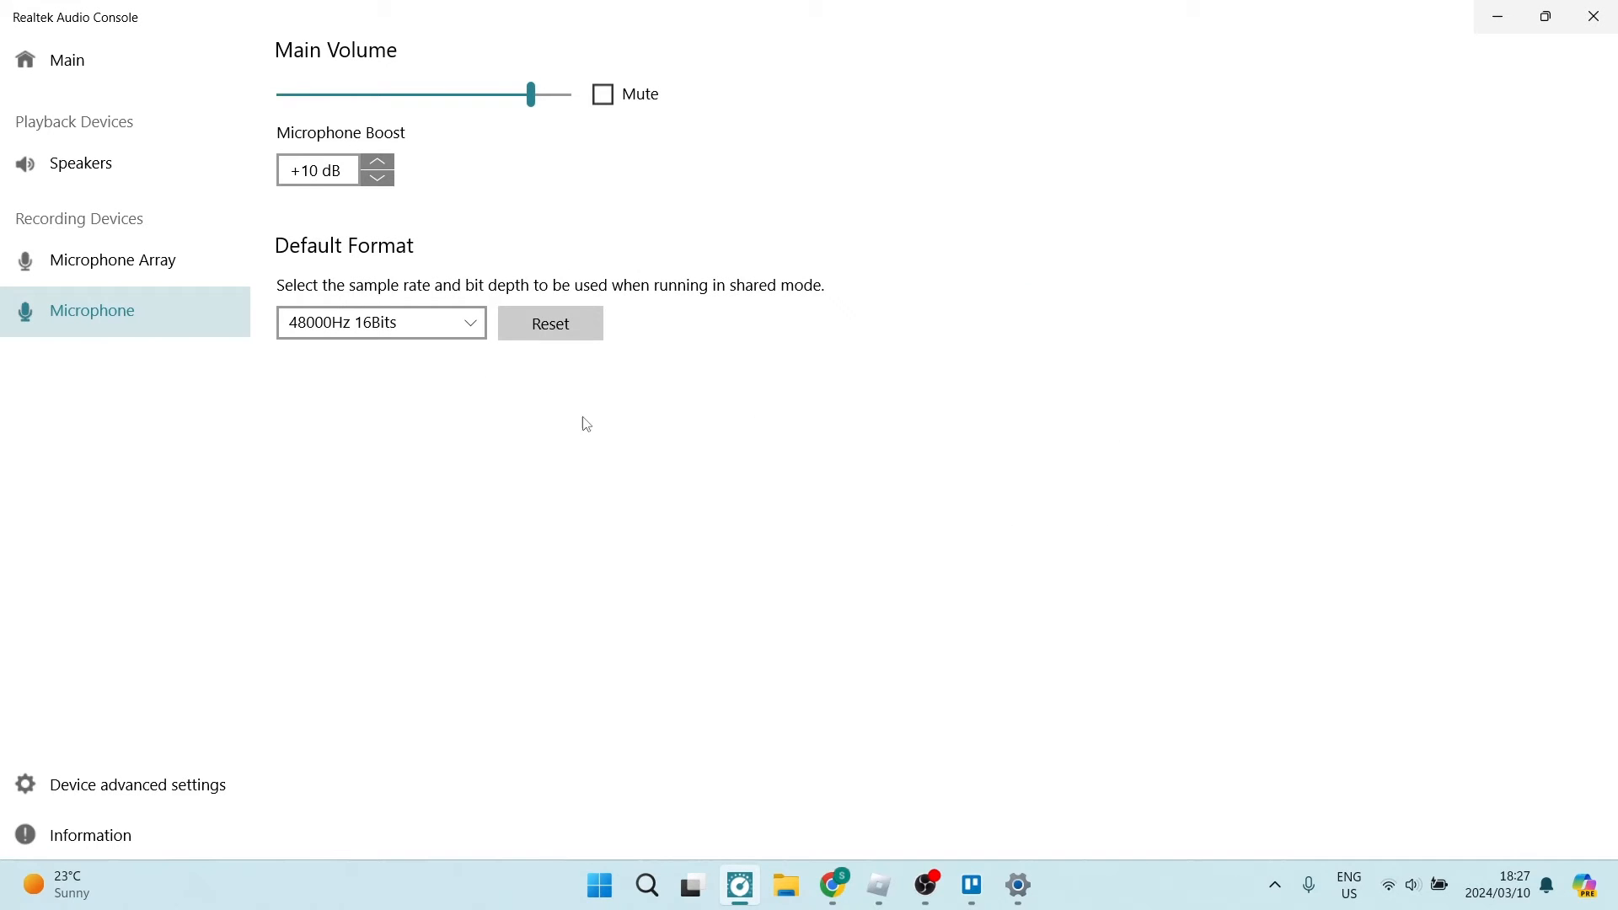
mouse_move(172, 782)
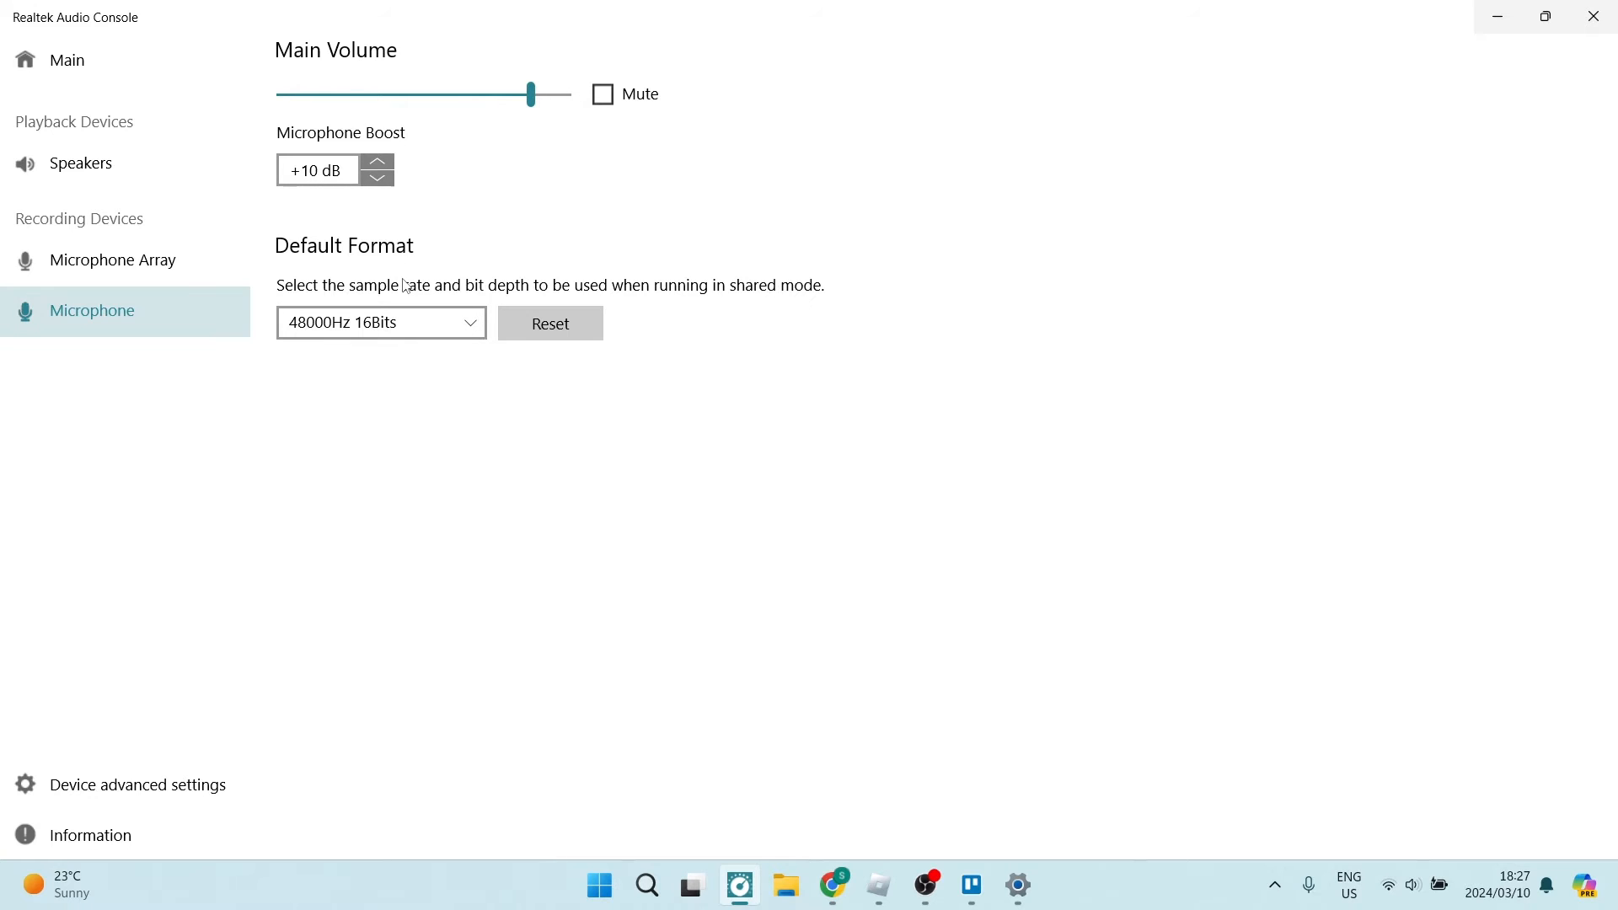
left_click(111, 260)
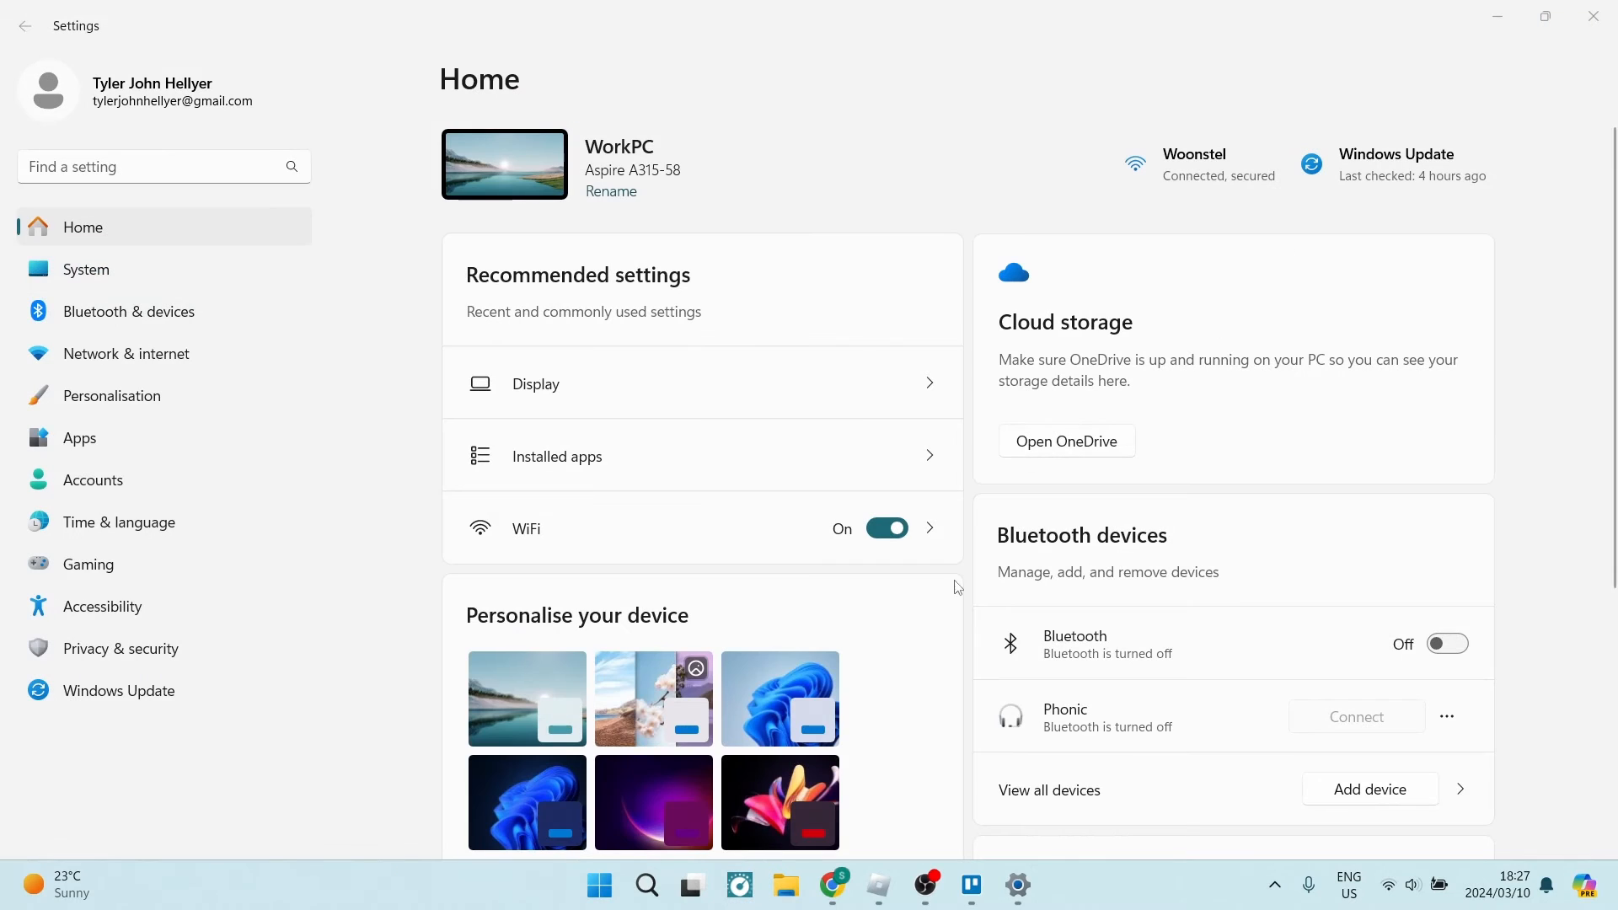
mouse_move(880, 887)
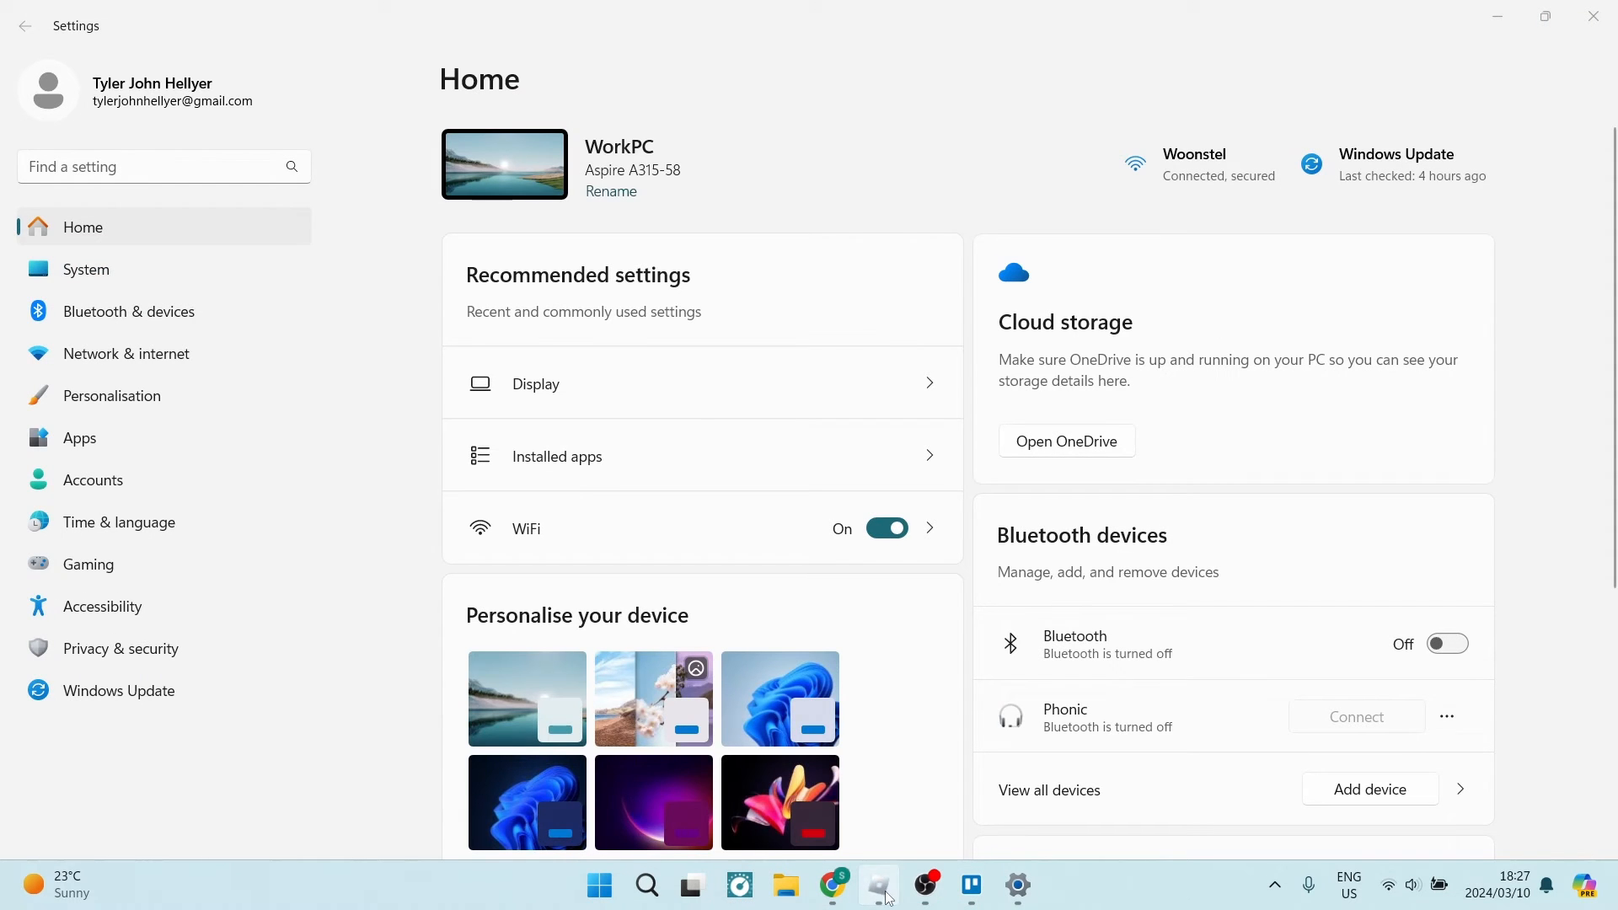
Step: Bring the Roblox game window to the front from the taskbar
left_click(878, 885)
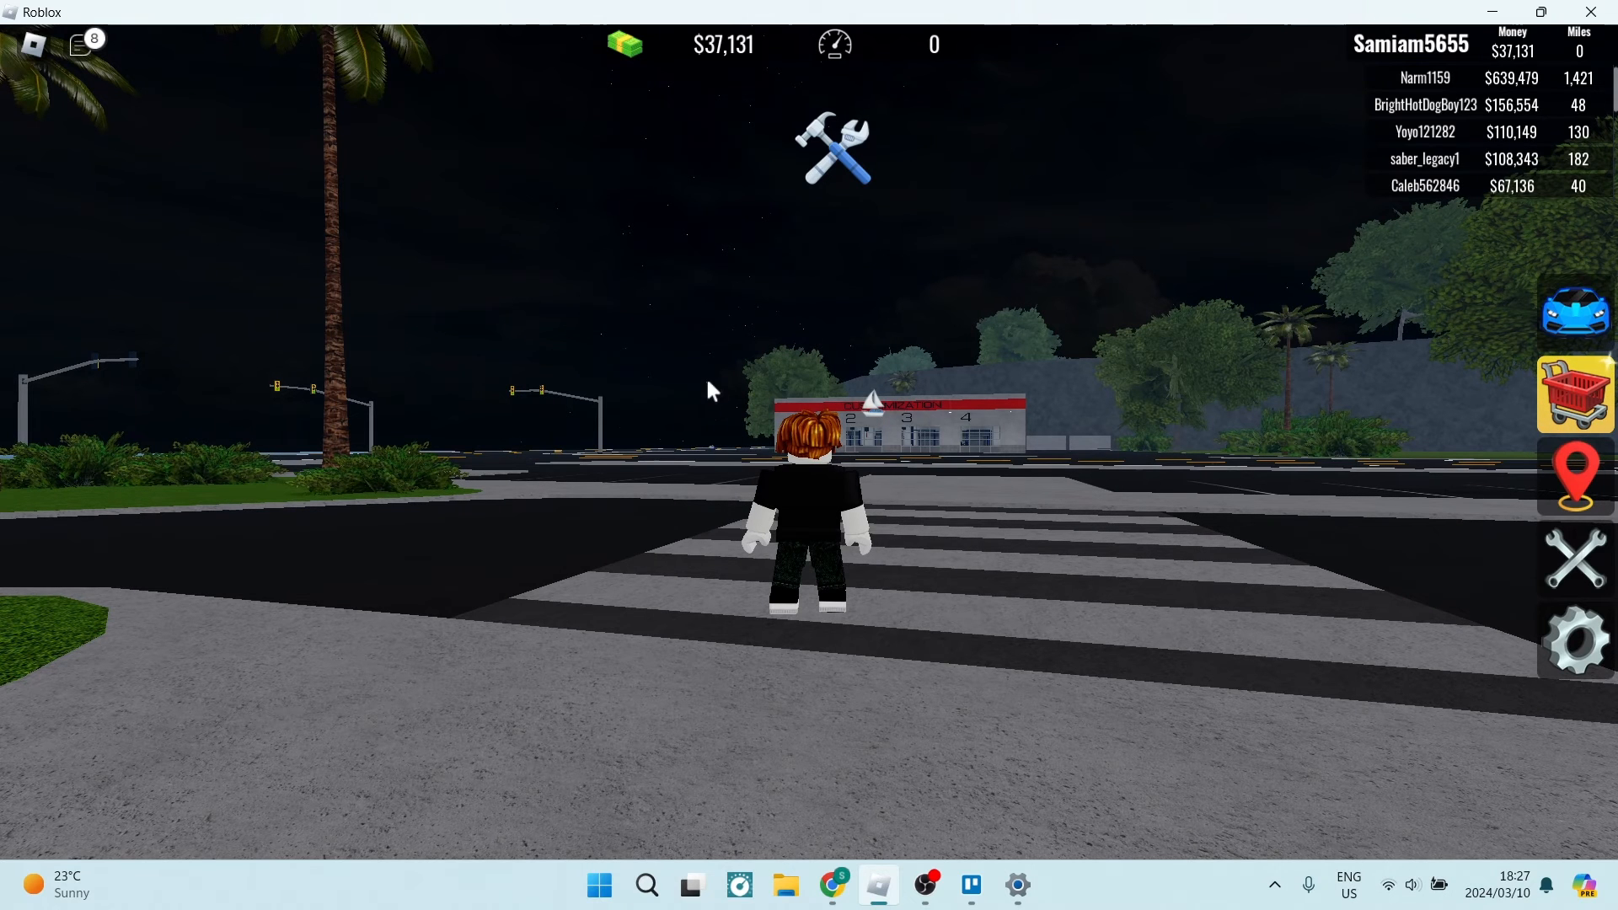
mouse_move(40, 58)
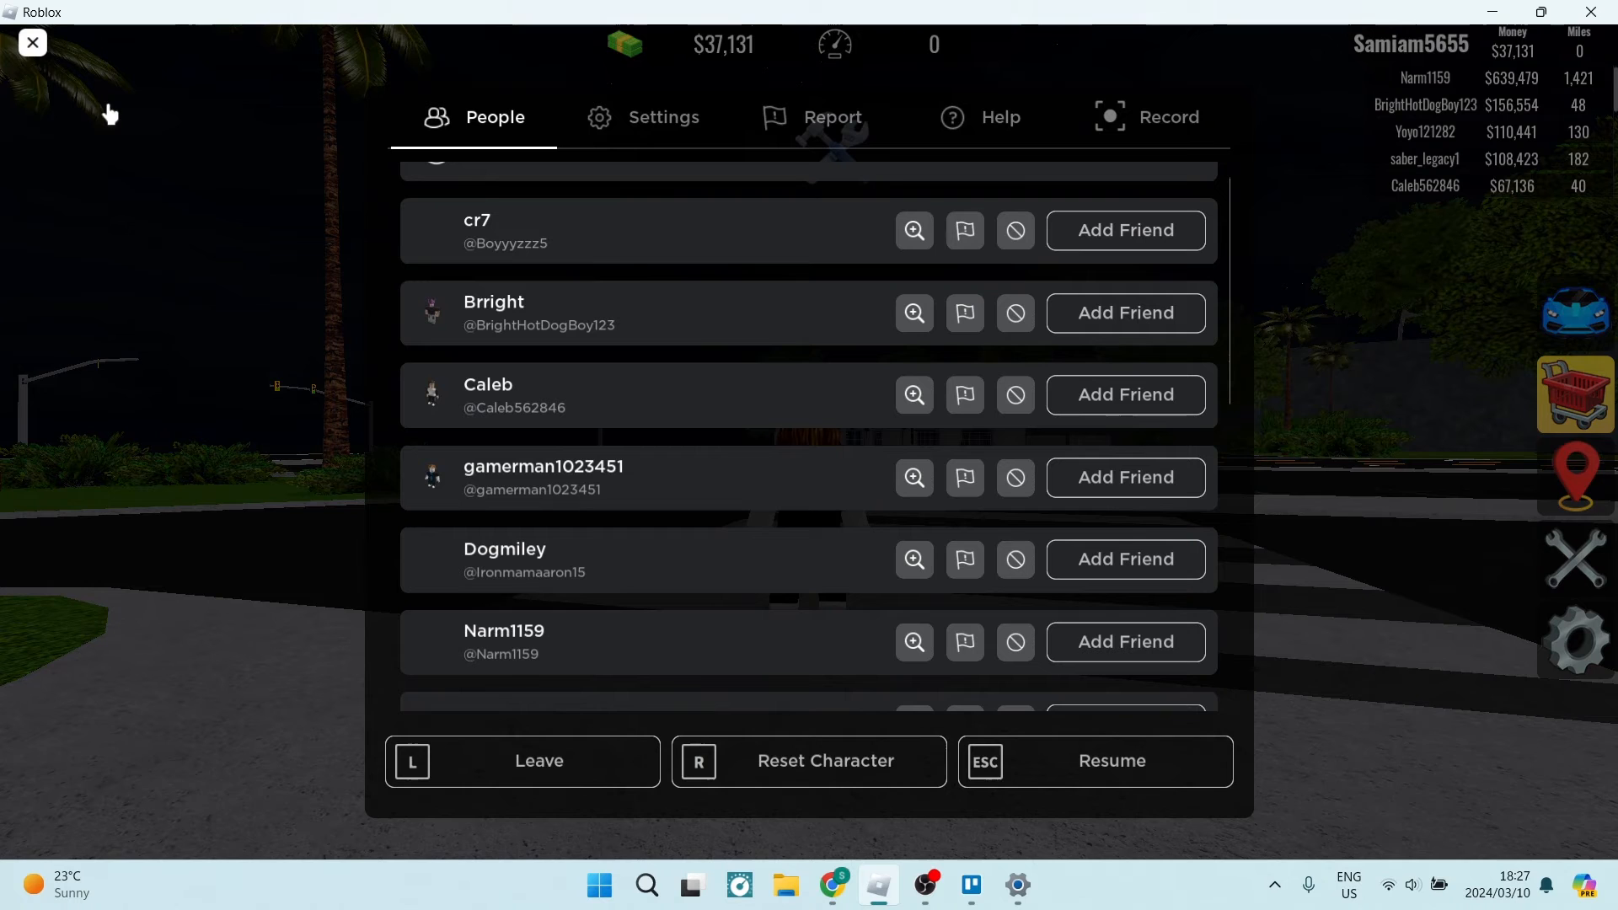
Step: Show the in-game Settings with output device Speakers (Realtek(R) Audio) and maximum volume
left_click(665, 118)
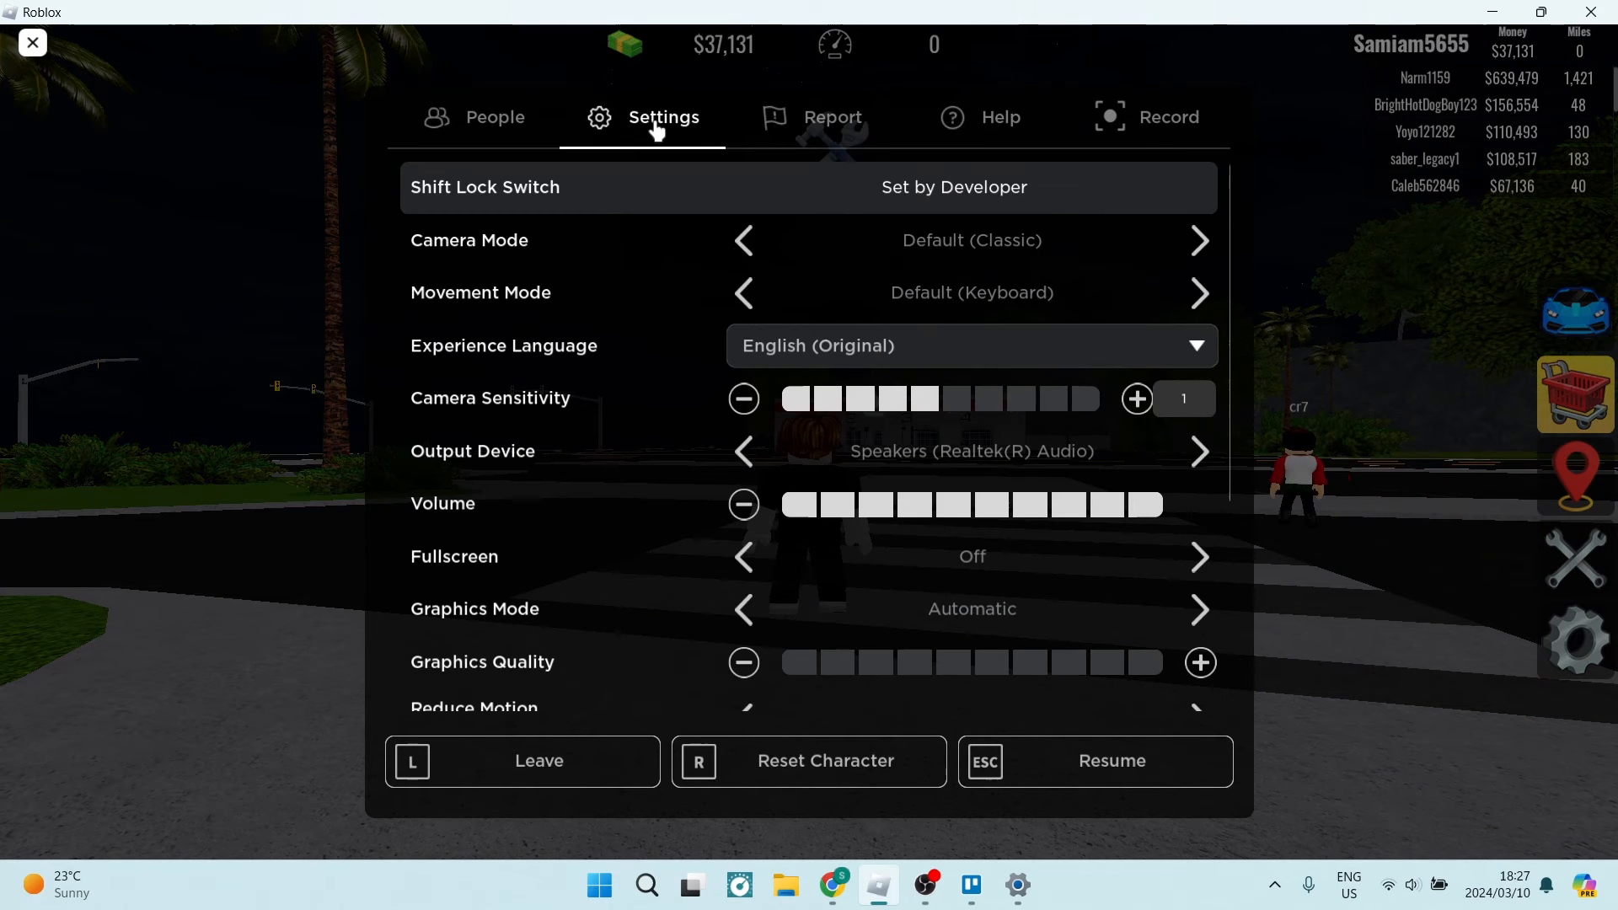
mouse_move(681, 395)
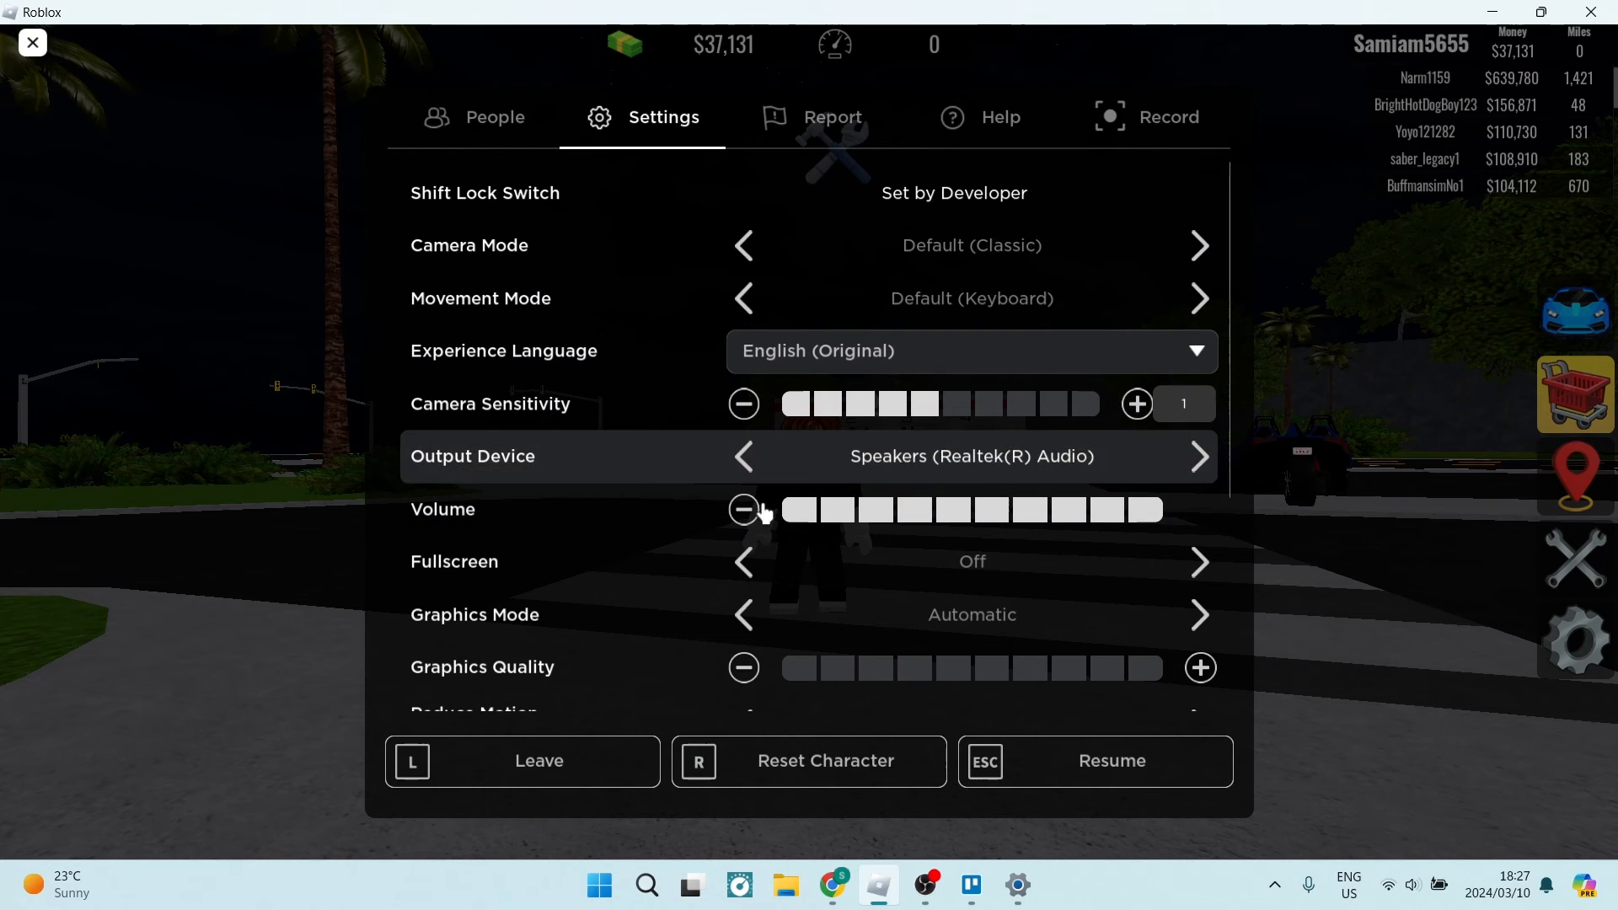
mouse_move(519, 482)
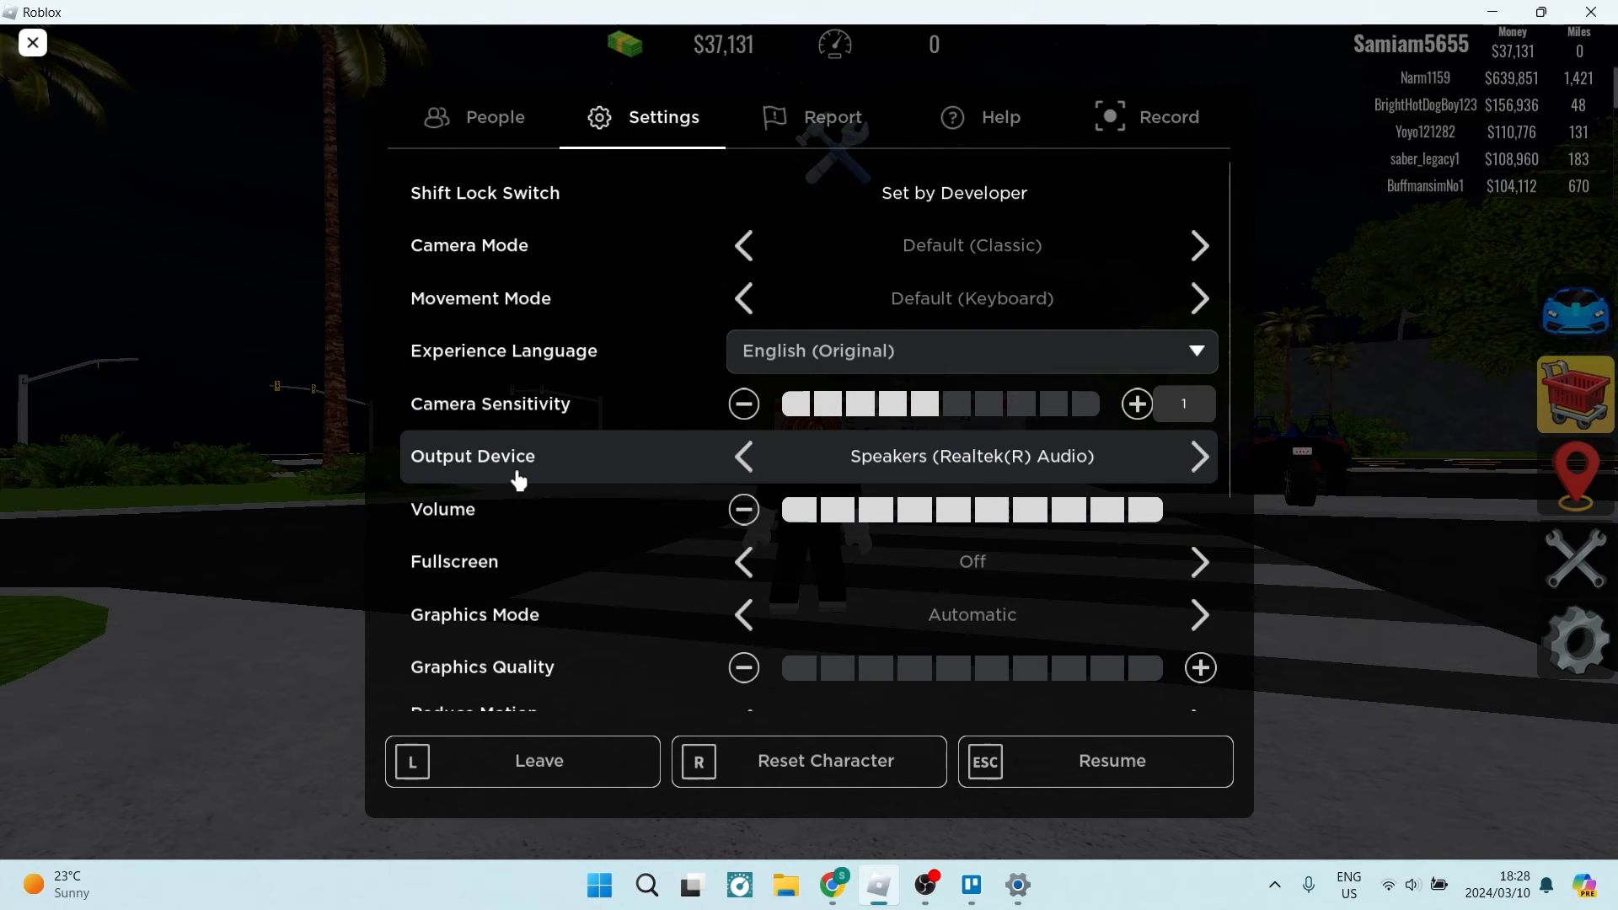
scroll("down", 3)
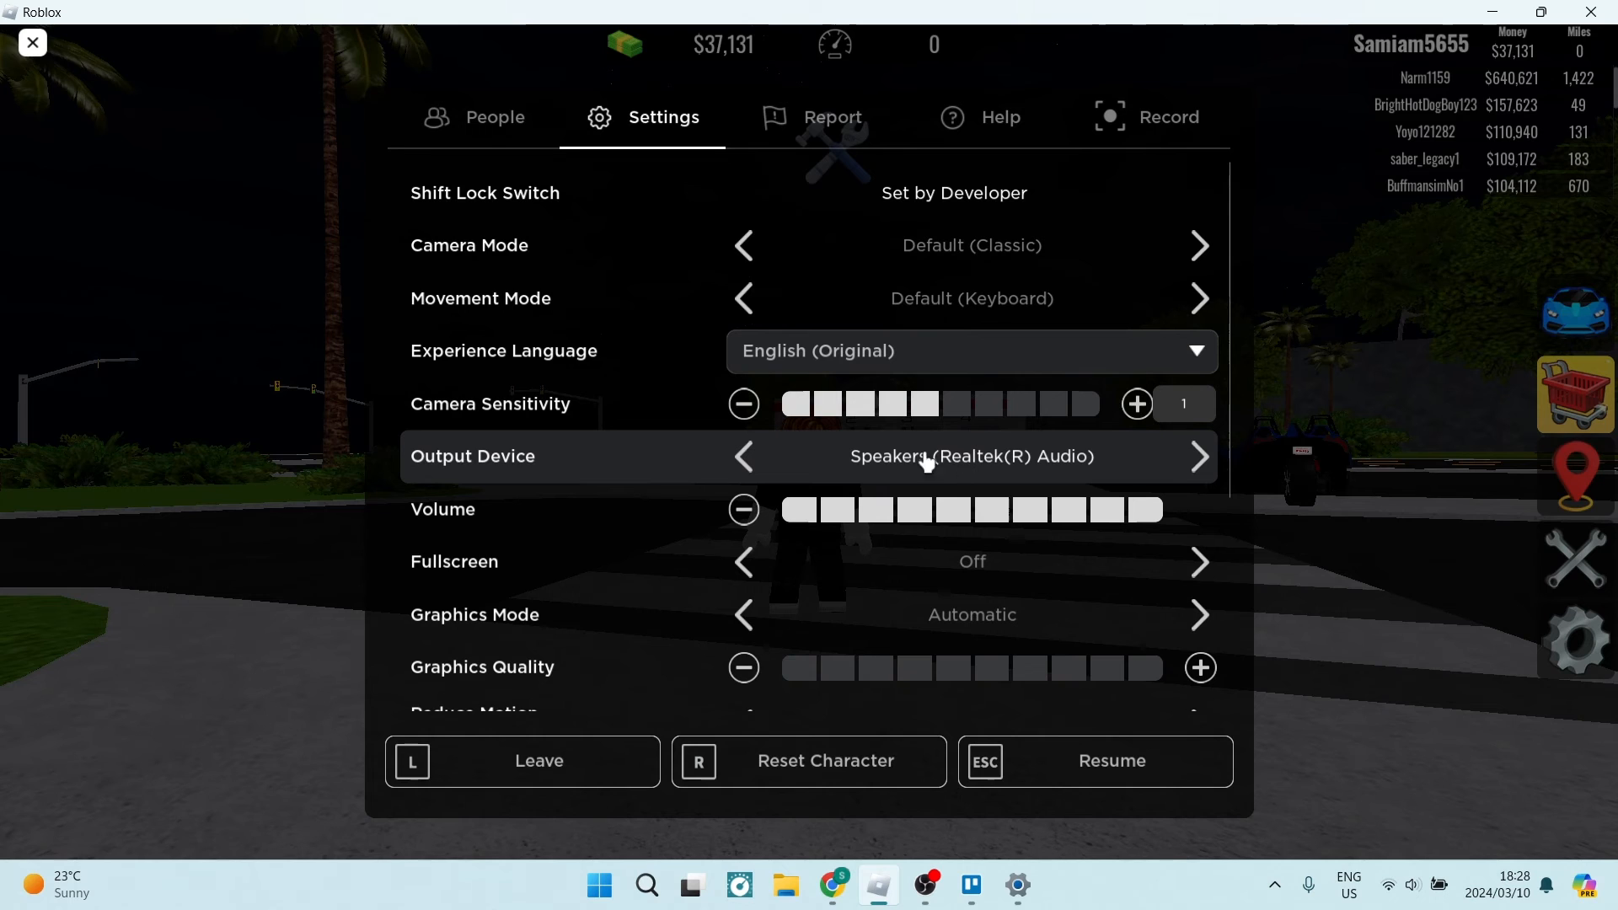
mouse_move(829, 440)
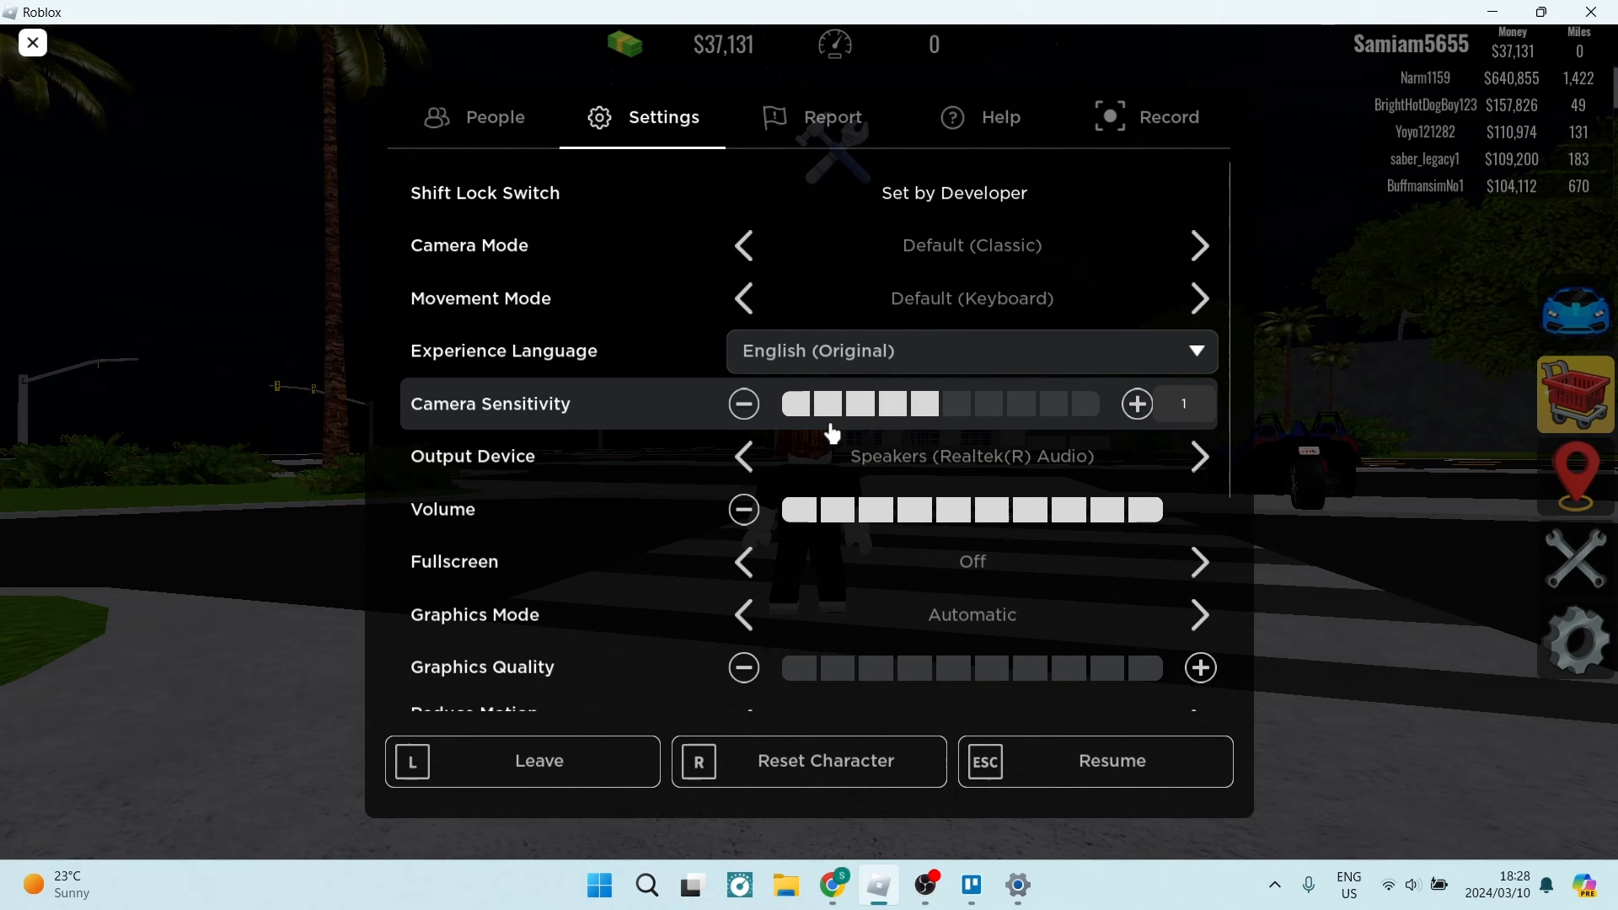